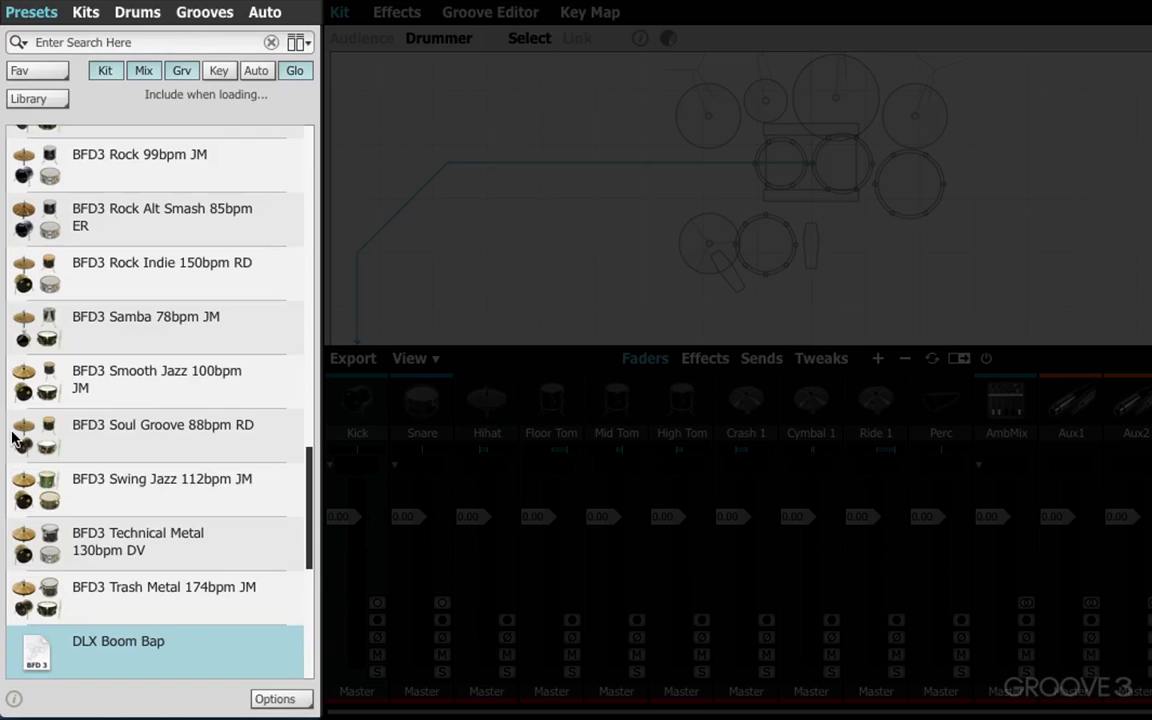
mouse_move(306, 110)
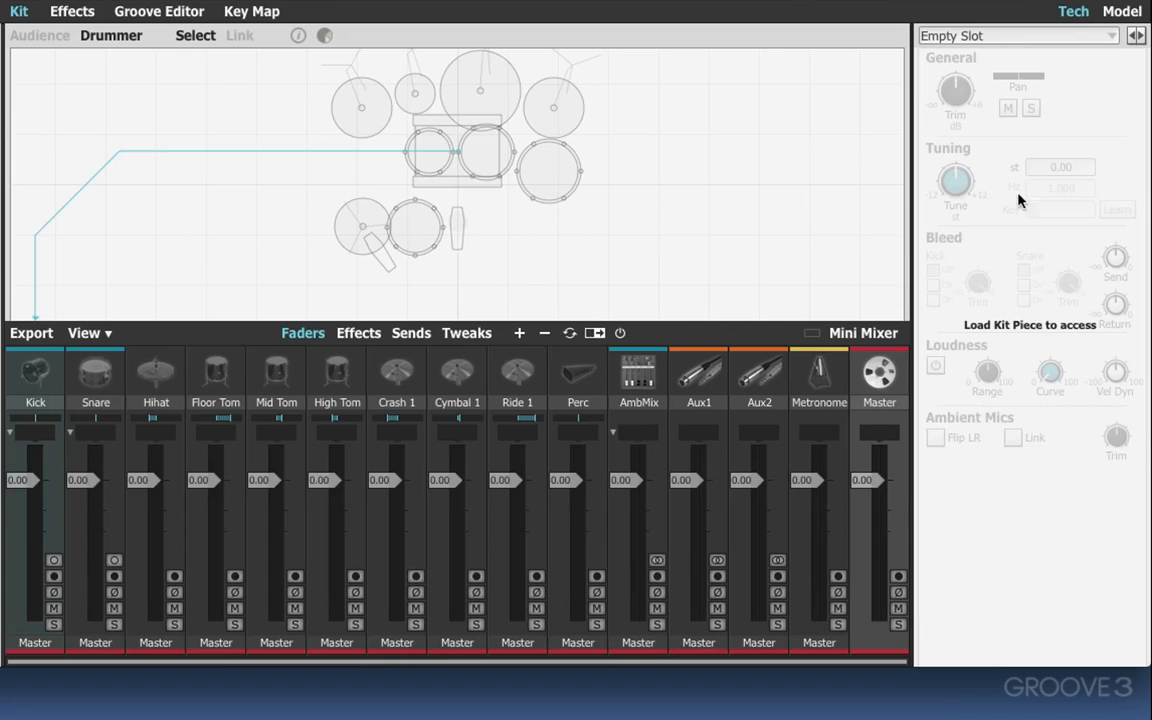
mouse_move(719, 269)
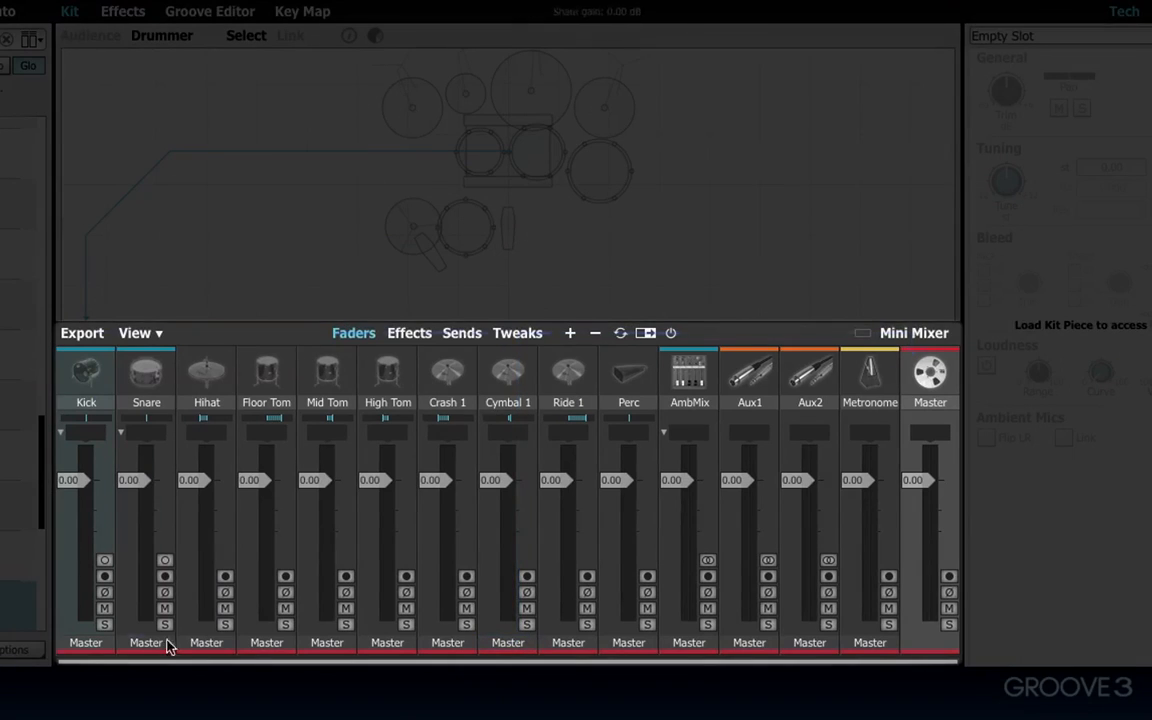
mouse_move(170, 320)
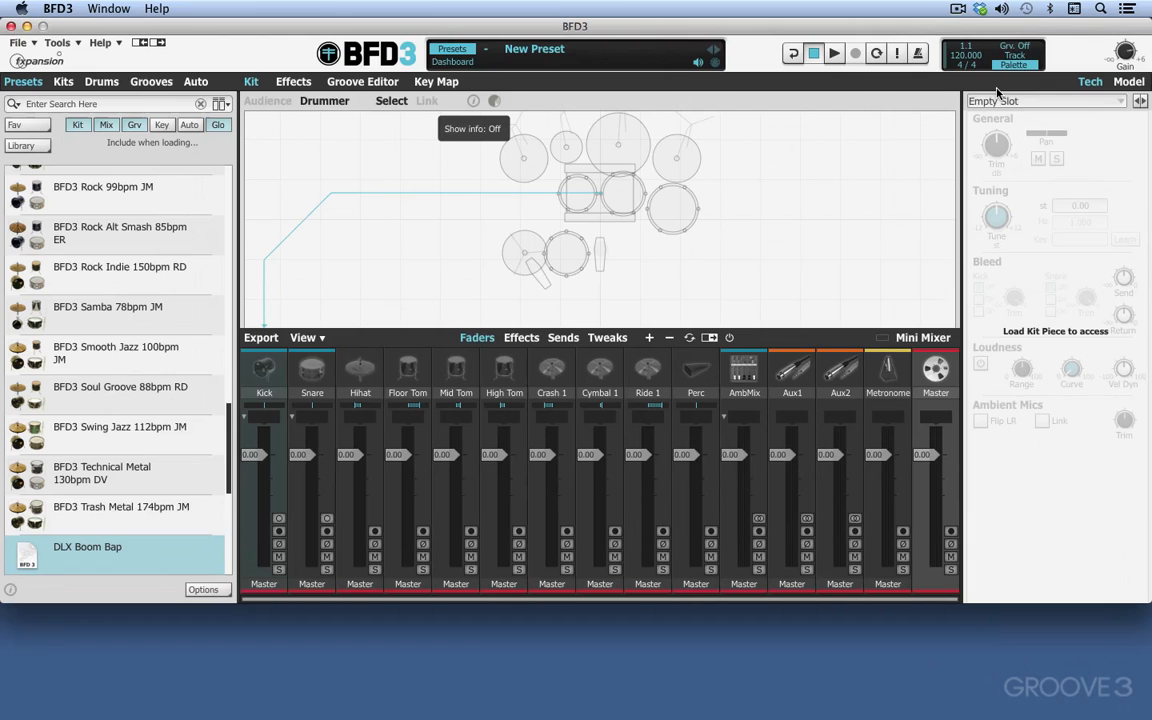
mouse_move(432, 150)
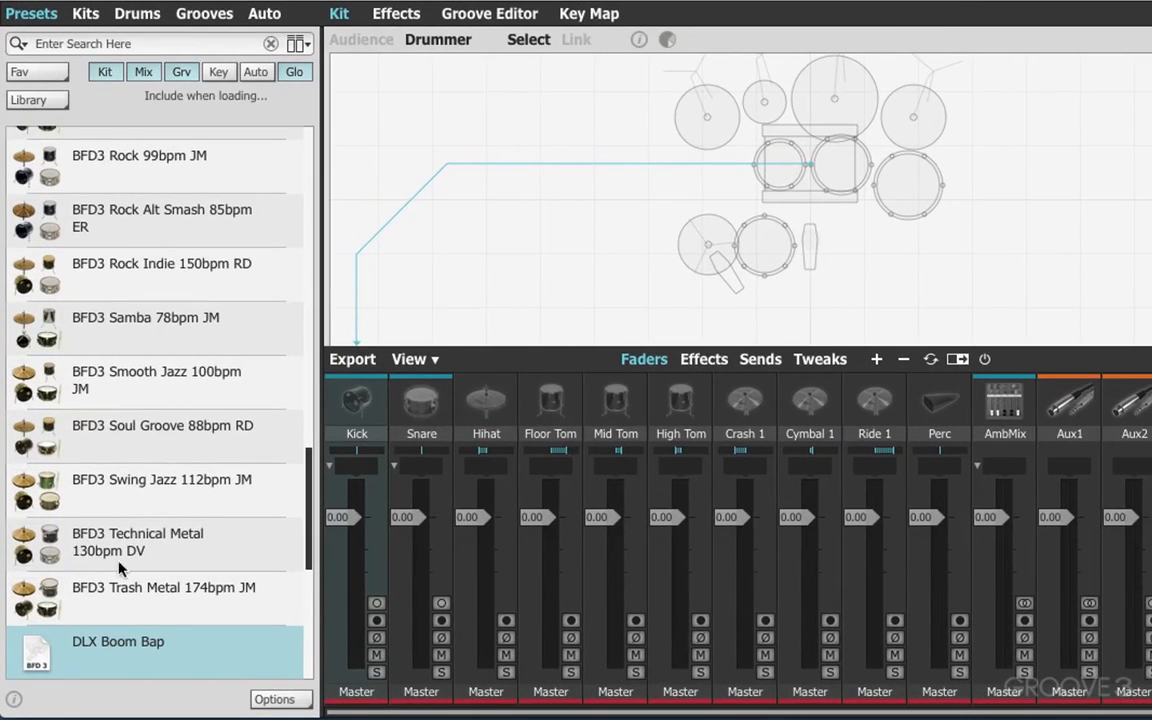
- Look over the Kits list, then switch the browser to Drums to list kick drums
click(31, 13)
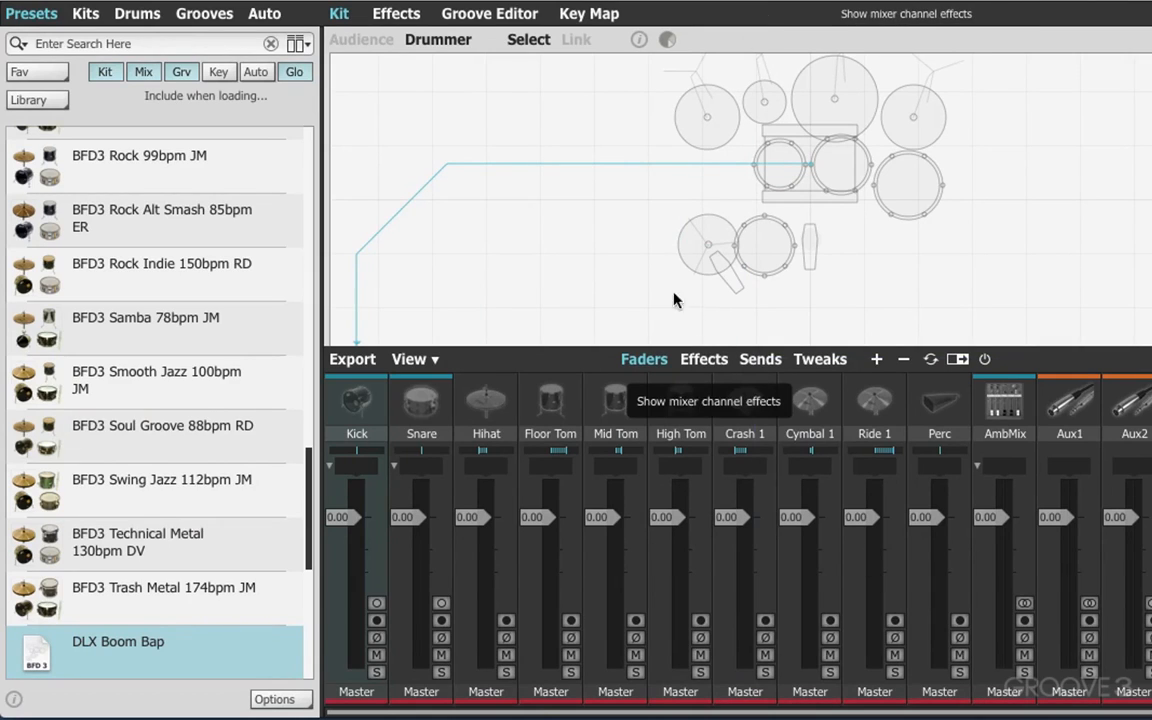
click(95, 13)
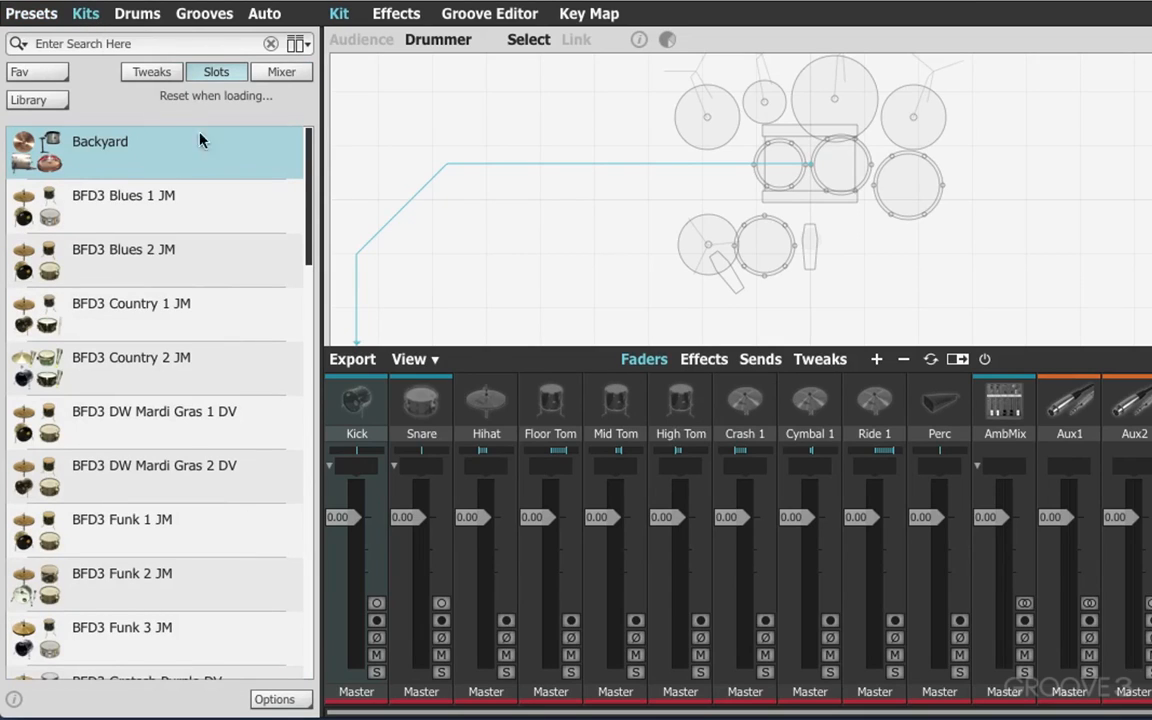
mouse_move(229, 158)
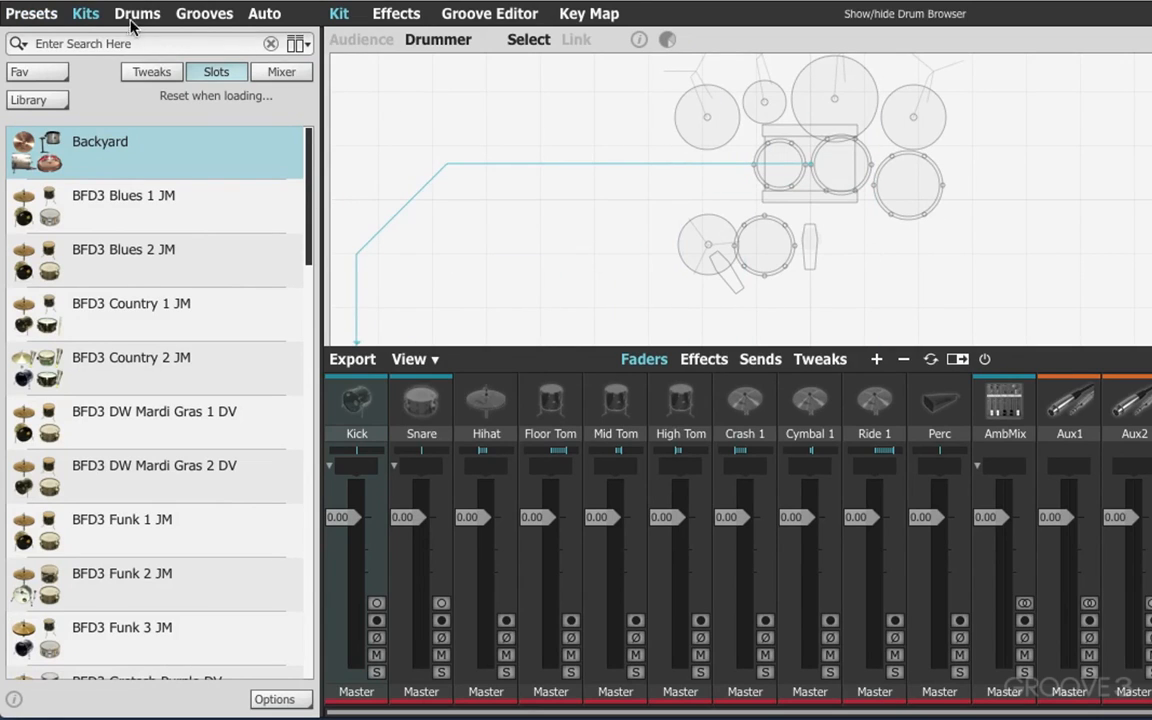
click(137, 13)
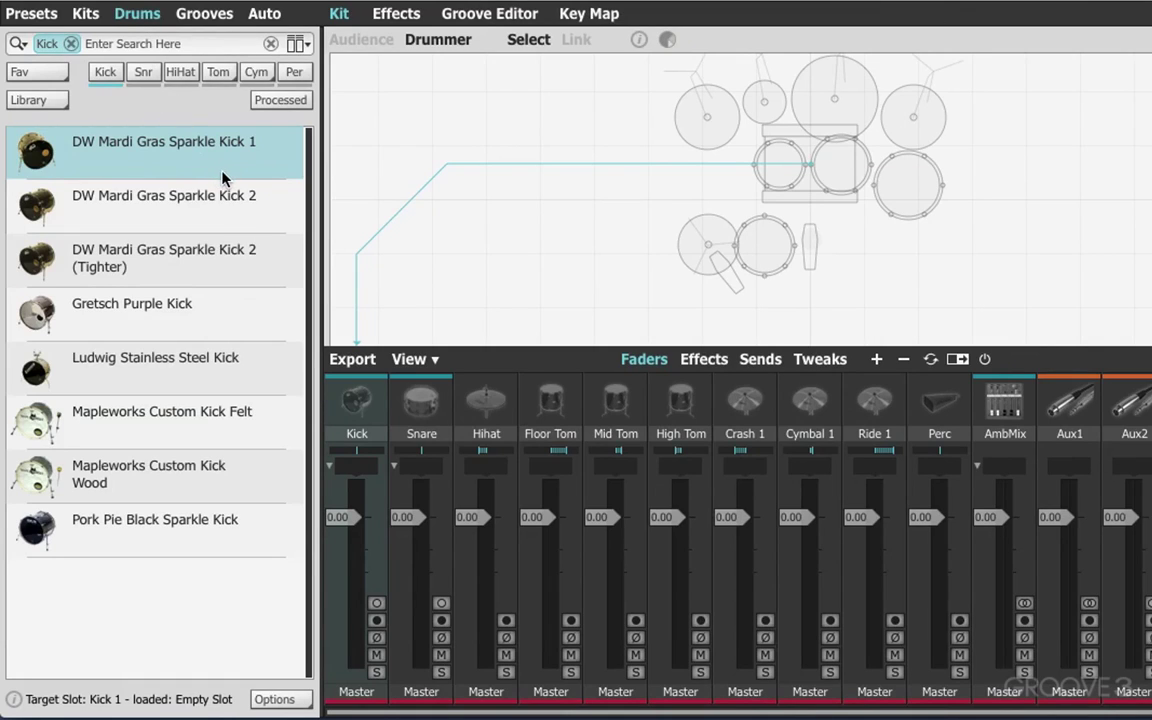
mouse_move(360, 246)
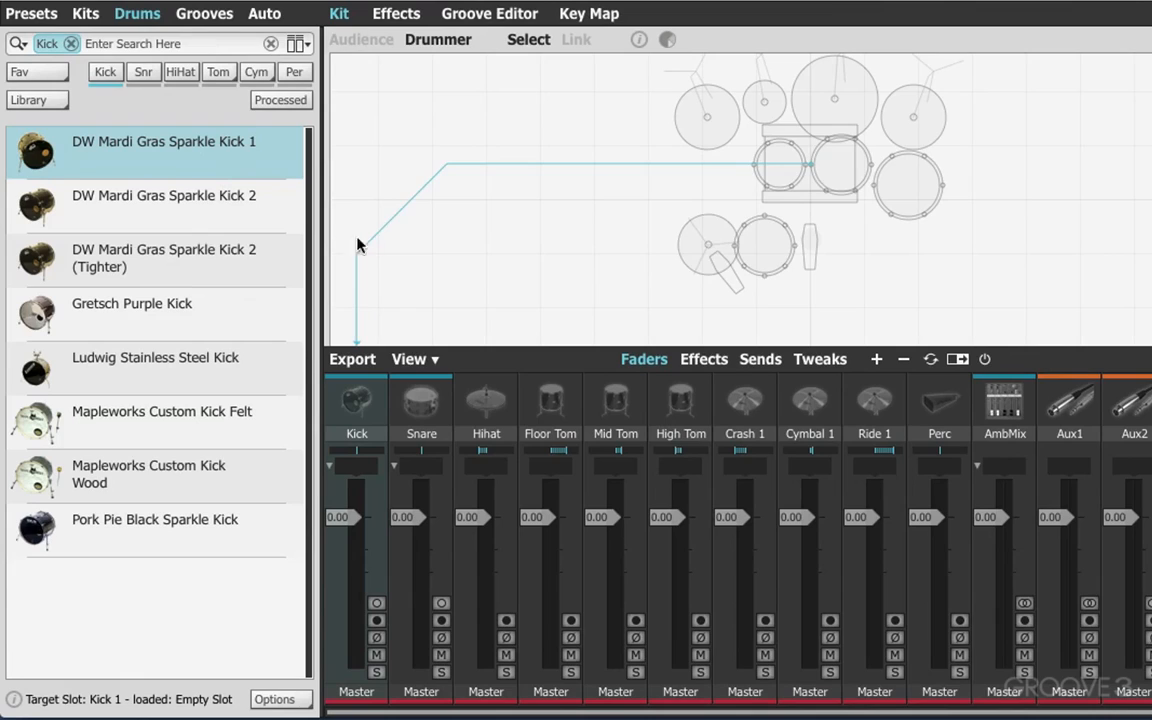
mouse_move(795, 221)
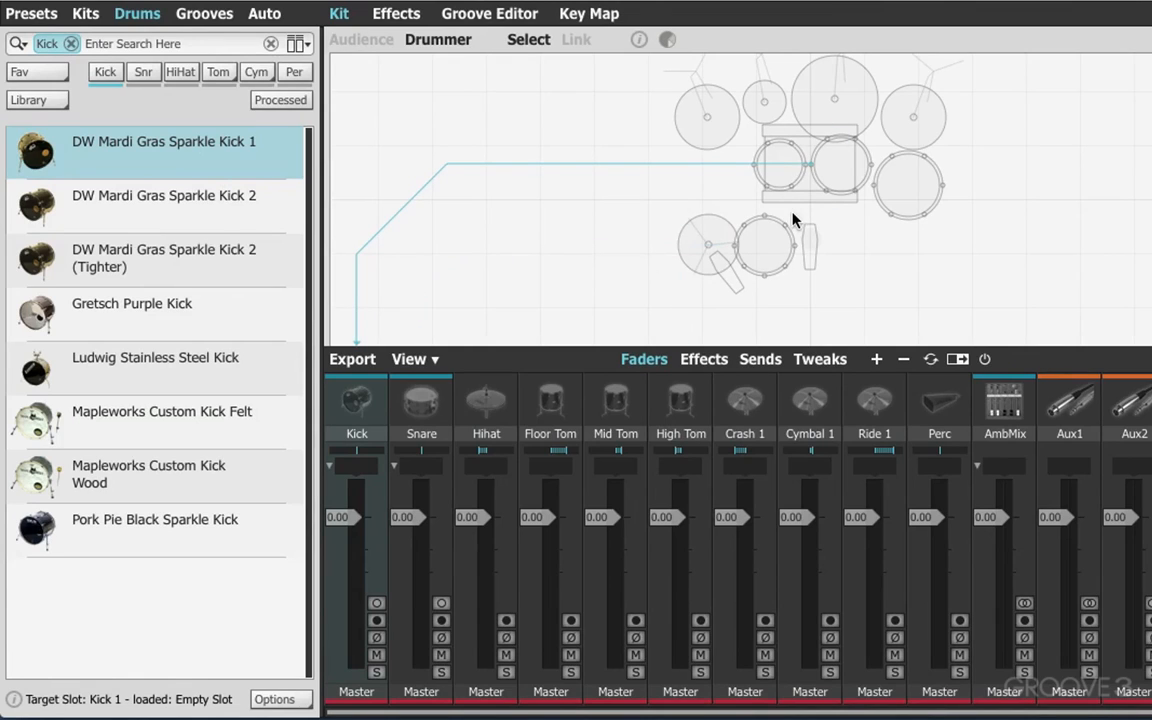
- Preview the Grooves and Auto panels, then return the browser to the preset list
click(203, 13)
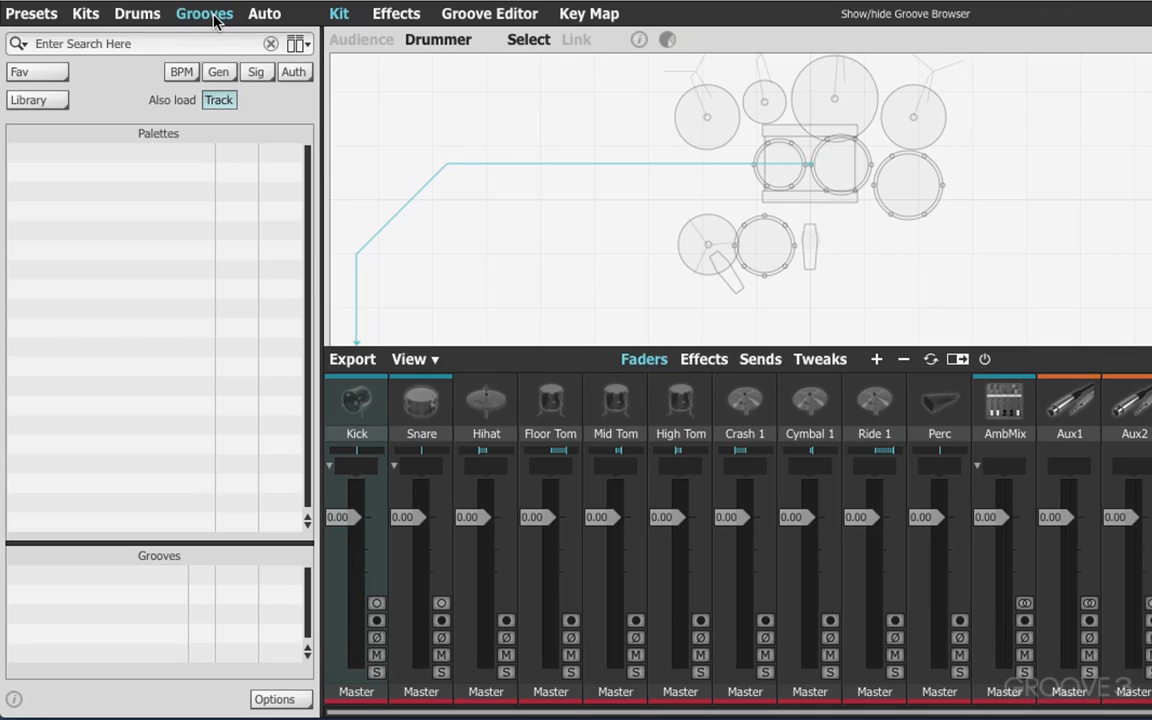
mouse_move(216, 22)
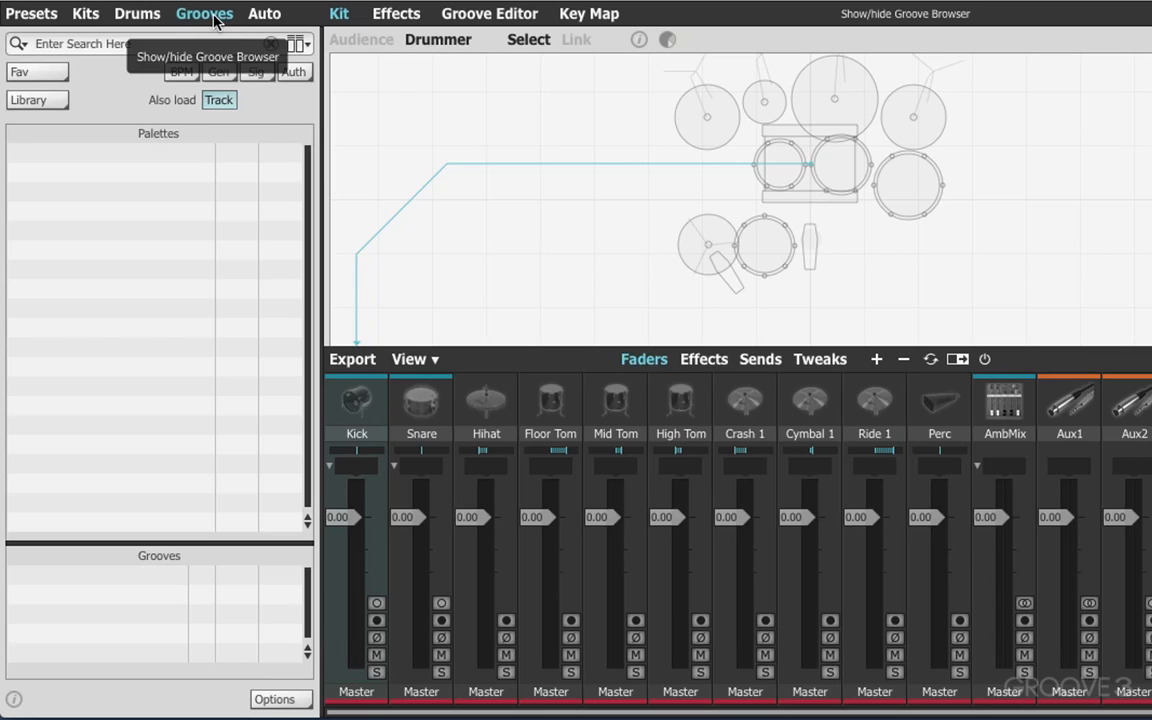
mouse_move(272, 14)
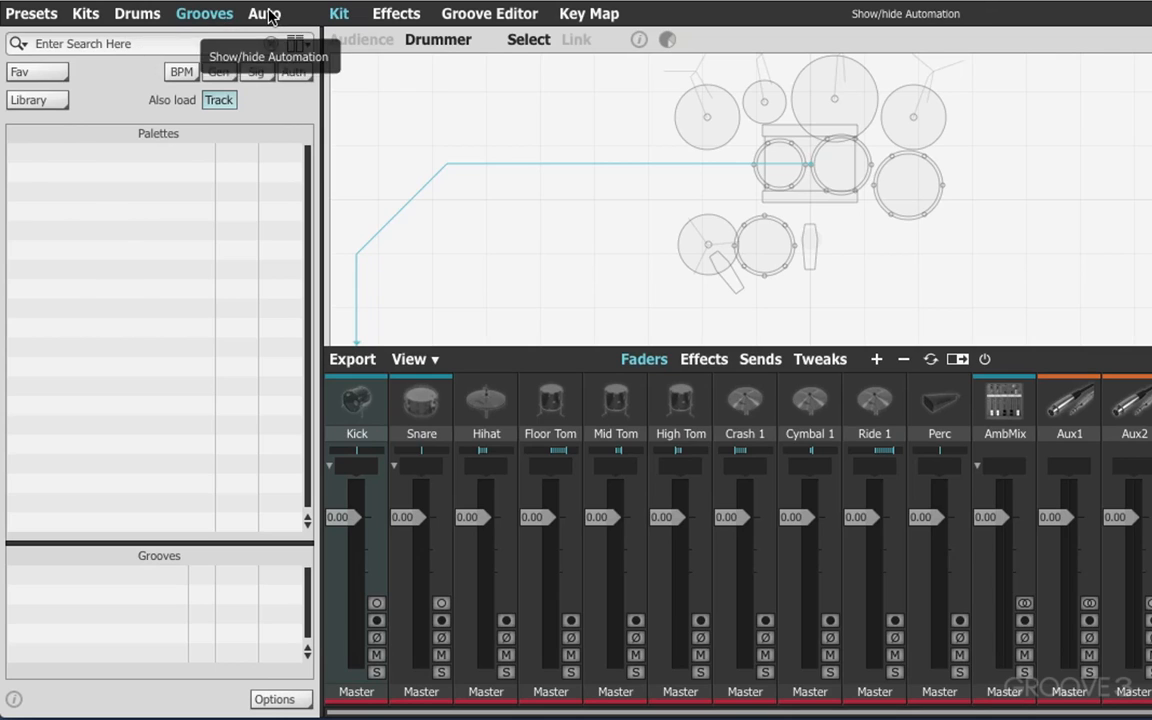
click(262, 13)
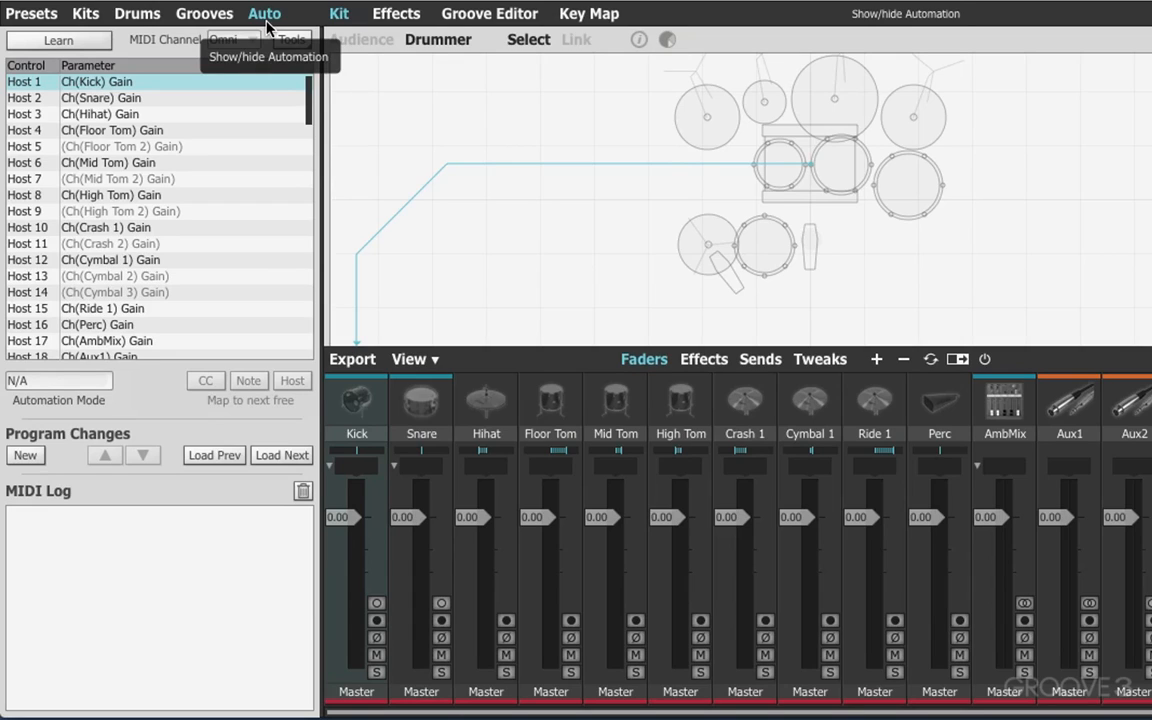
mouse_move(583, 160)
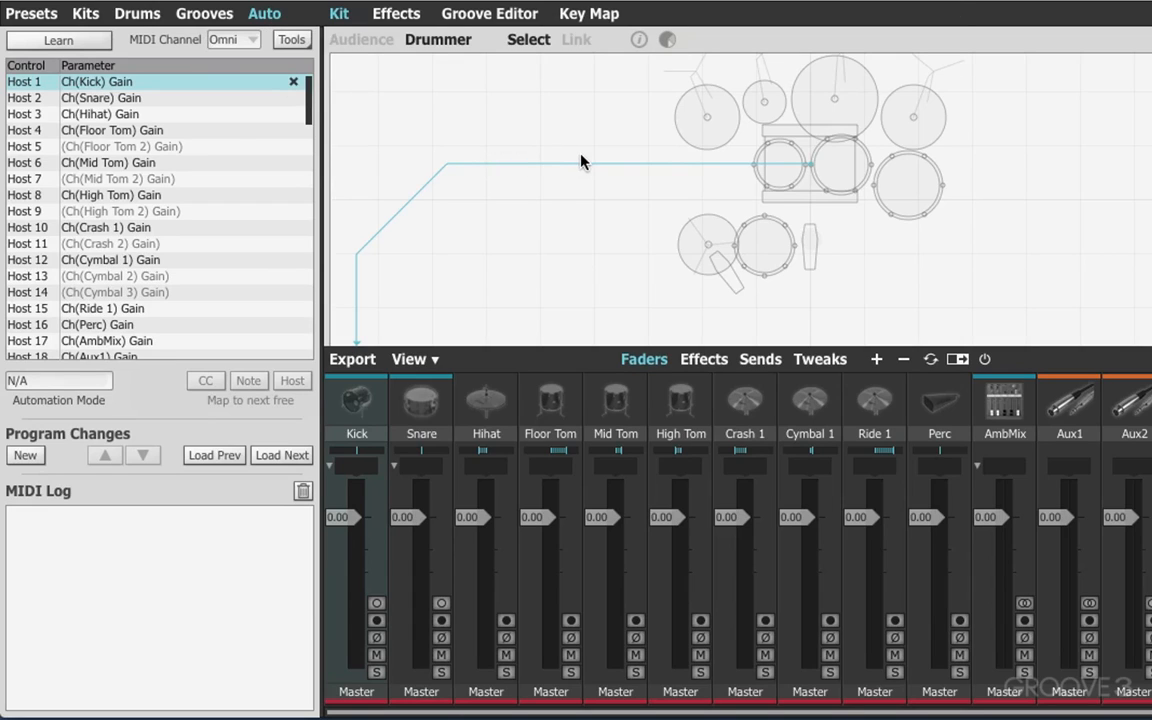
mouse_move(551, 178)
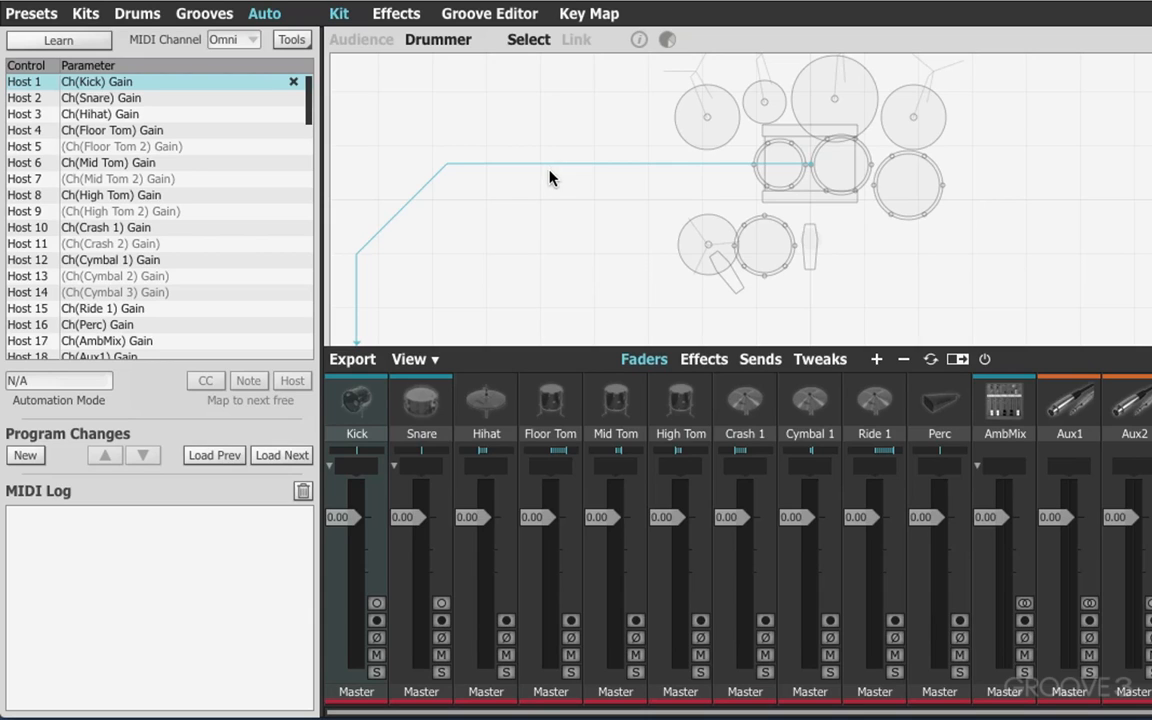
mouse_move(30, 13)
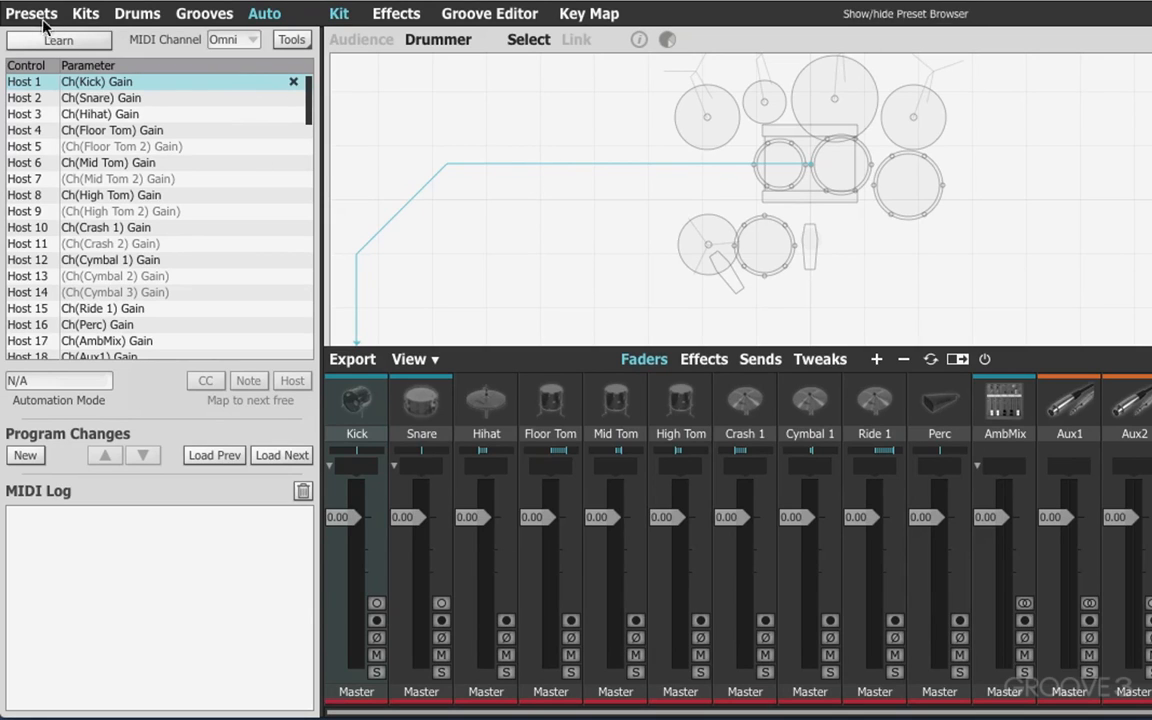
click(263, 13)
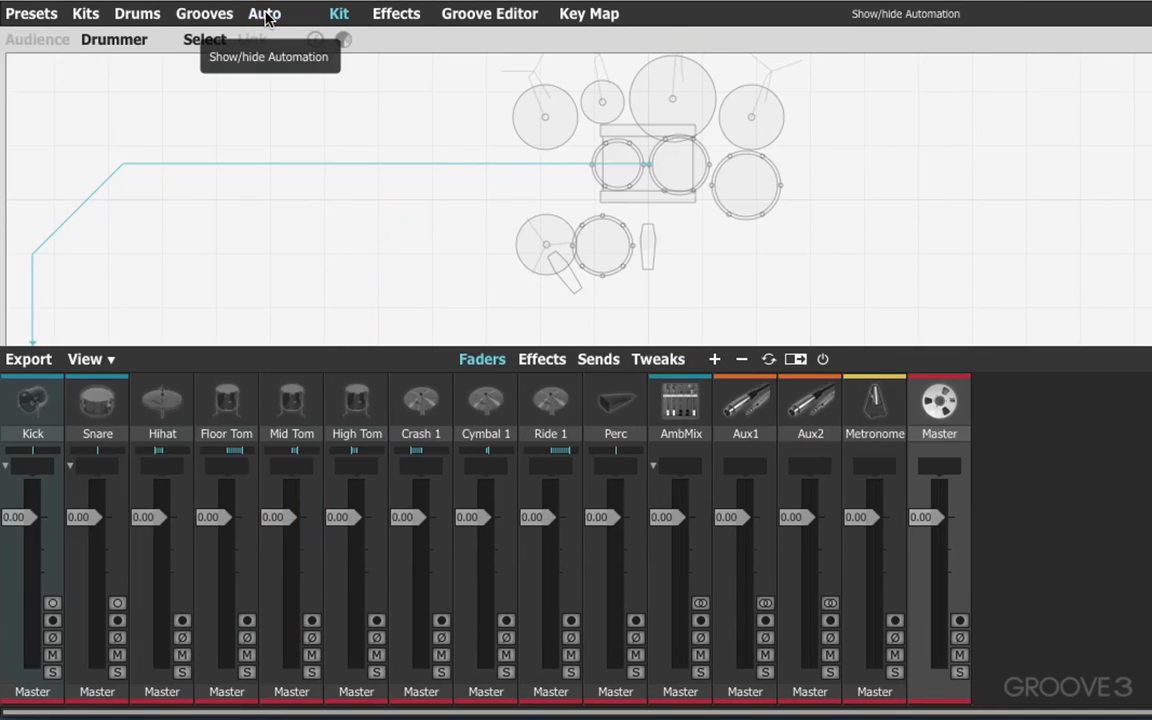
click(264, 13)
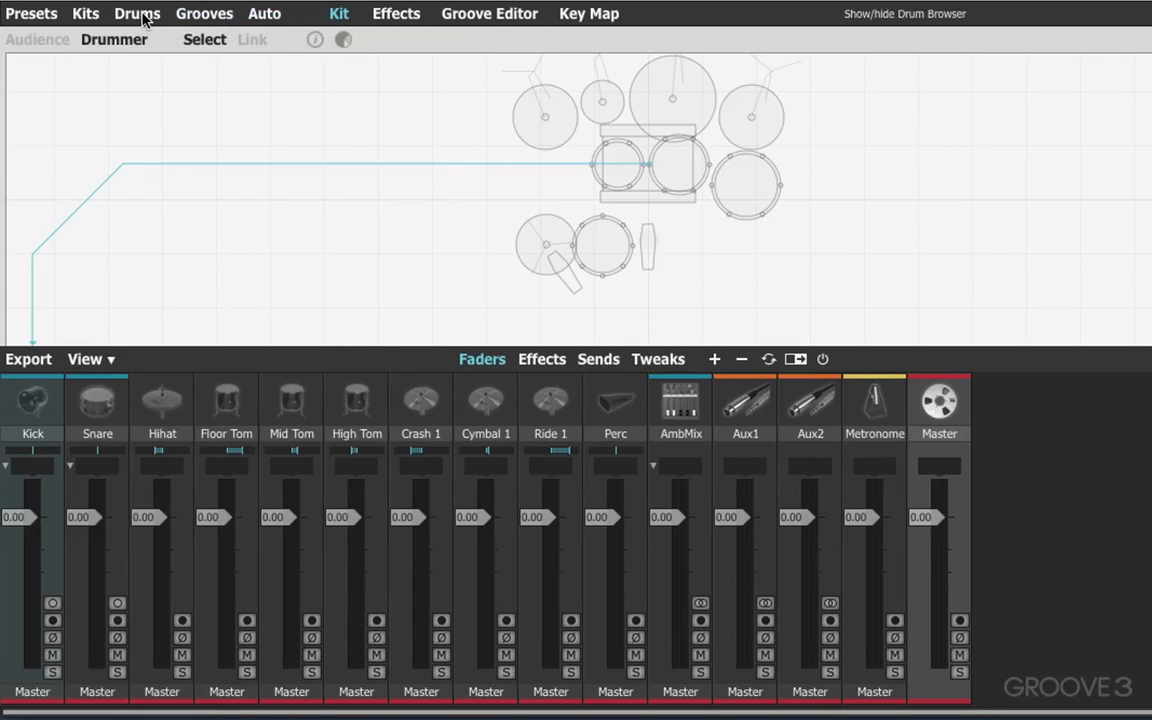
click(84, 13)
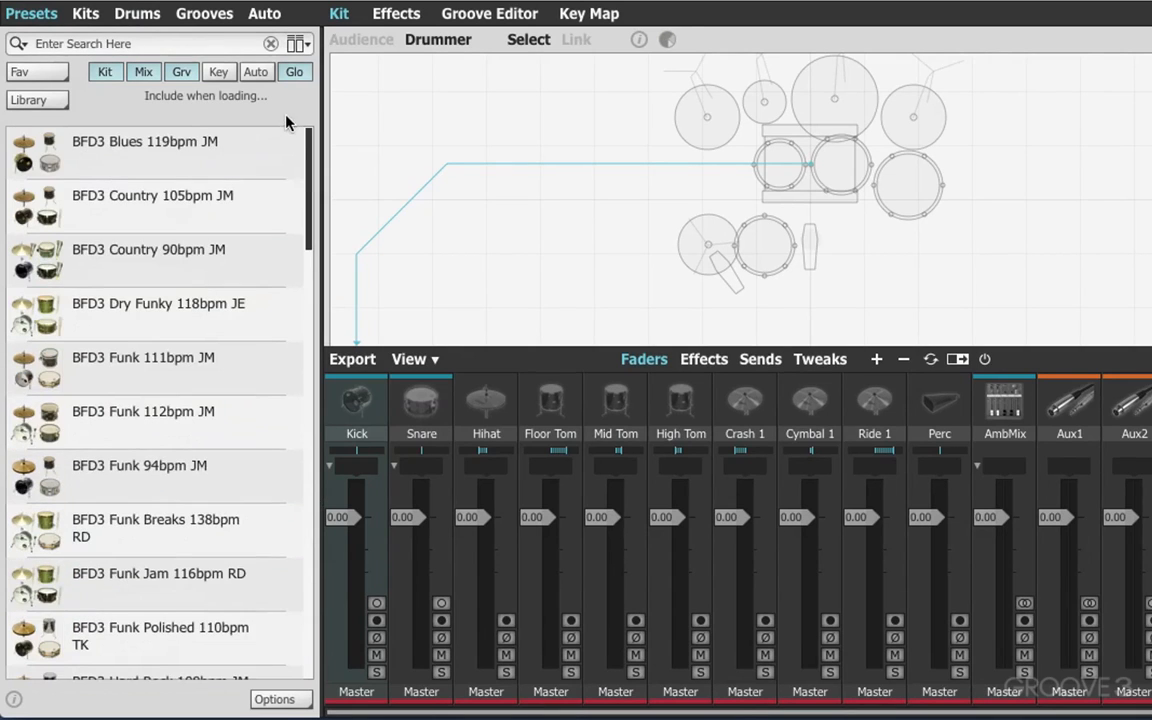
- Load the BFD3 Funk 111bpm JM preset, confirming that current work is discarded
scroll(down, 3)
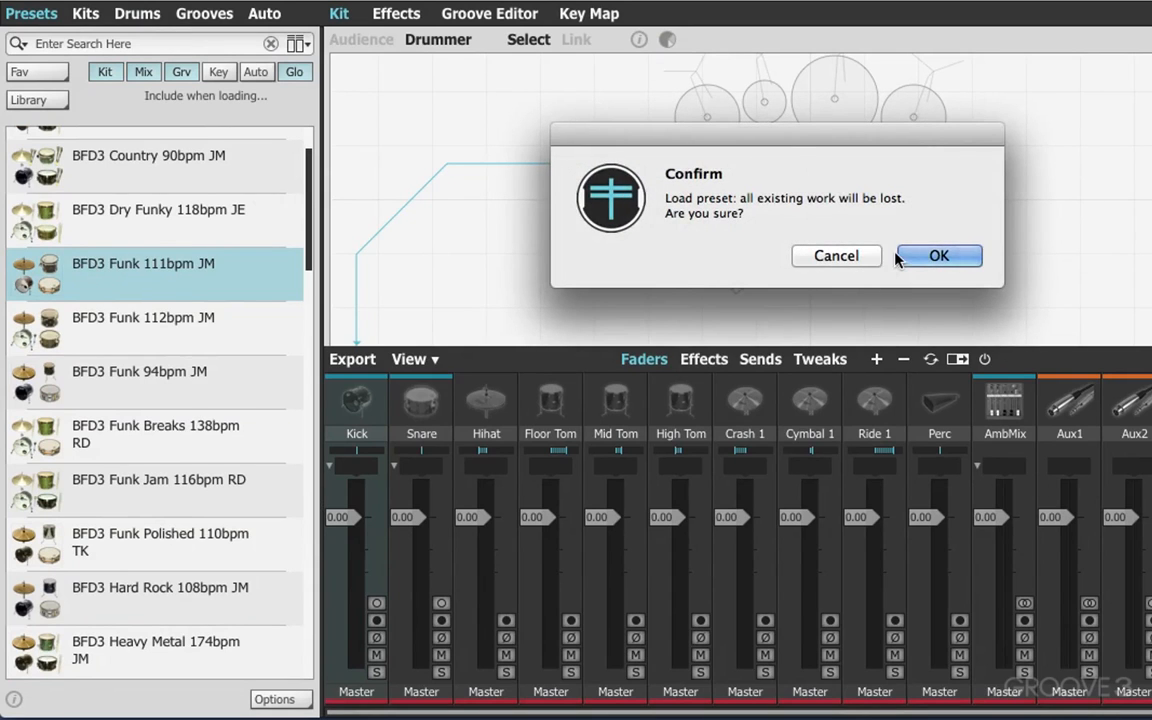
click(938, 255)
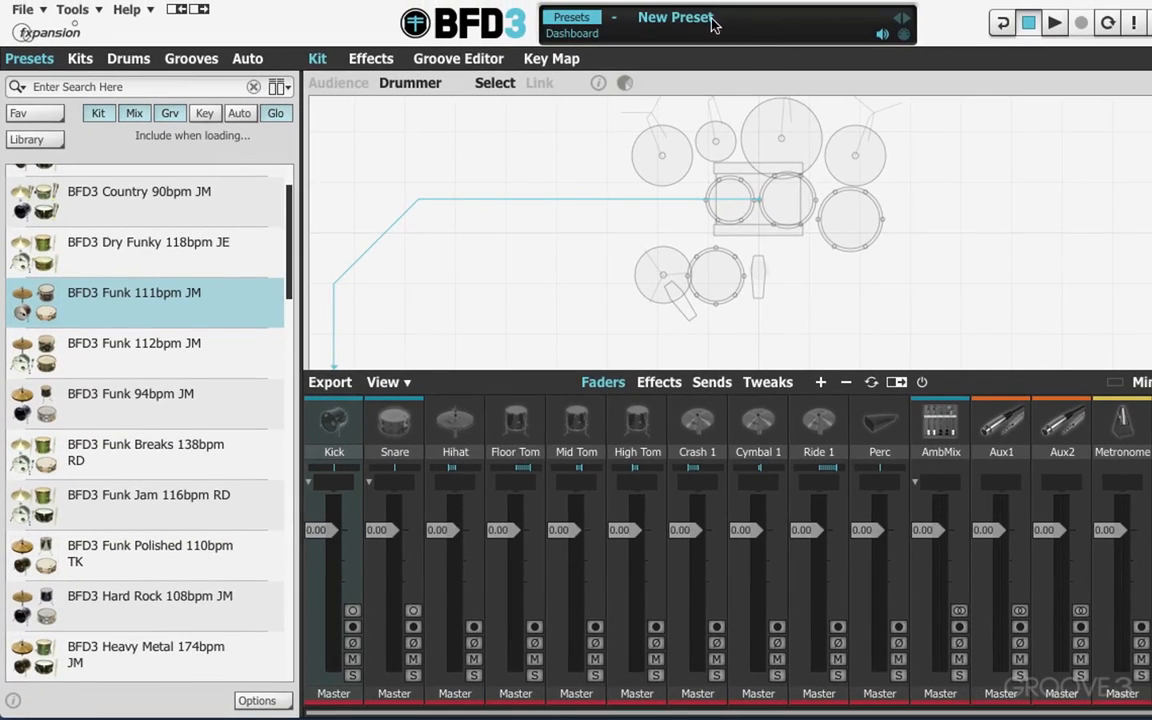
double_click(134, 292)
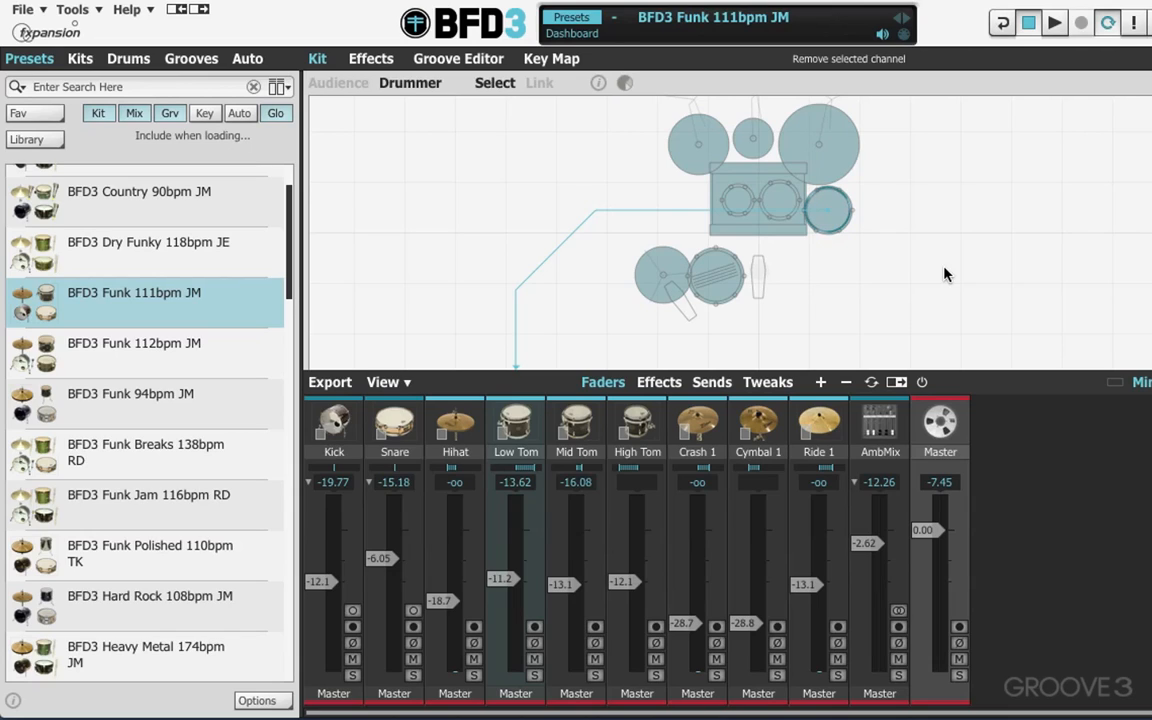
mouse_move(930, 277)
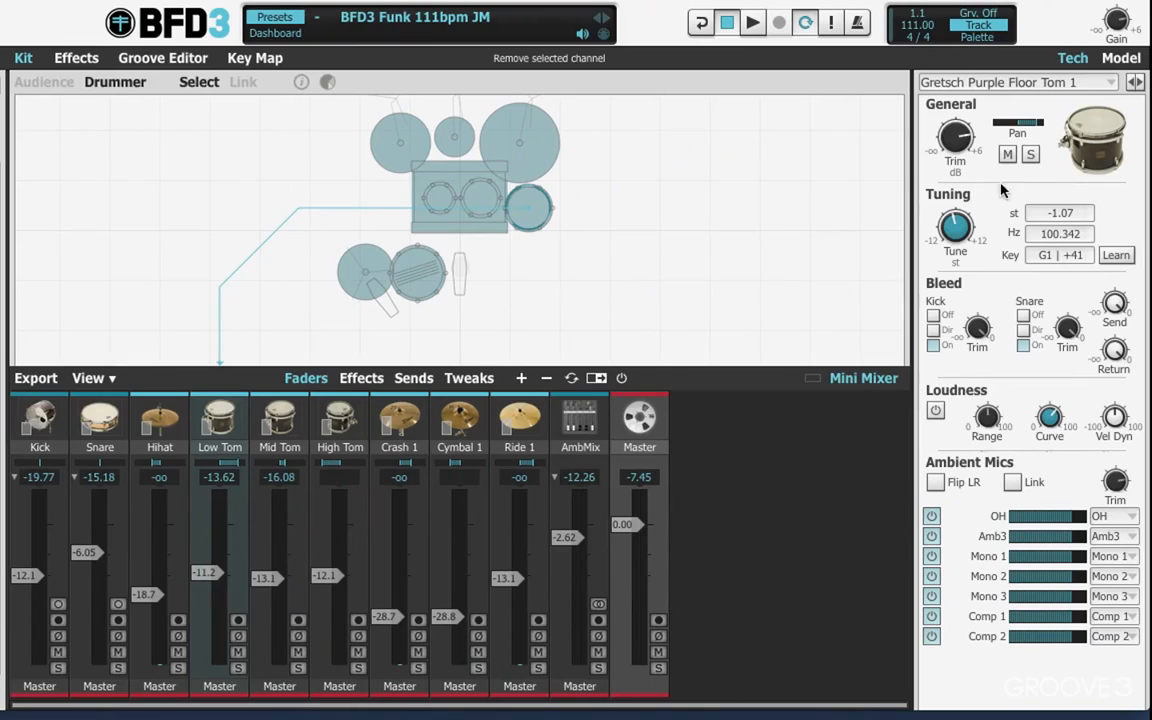
mouse_move(821, 229)
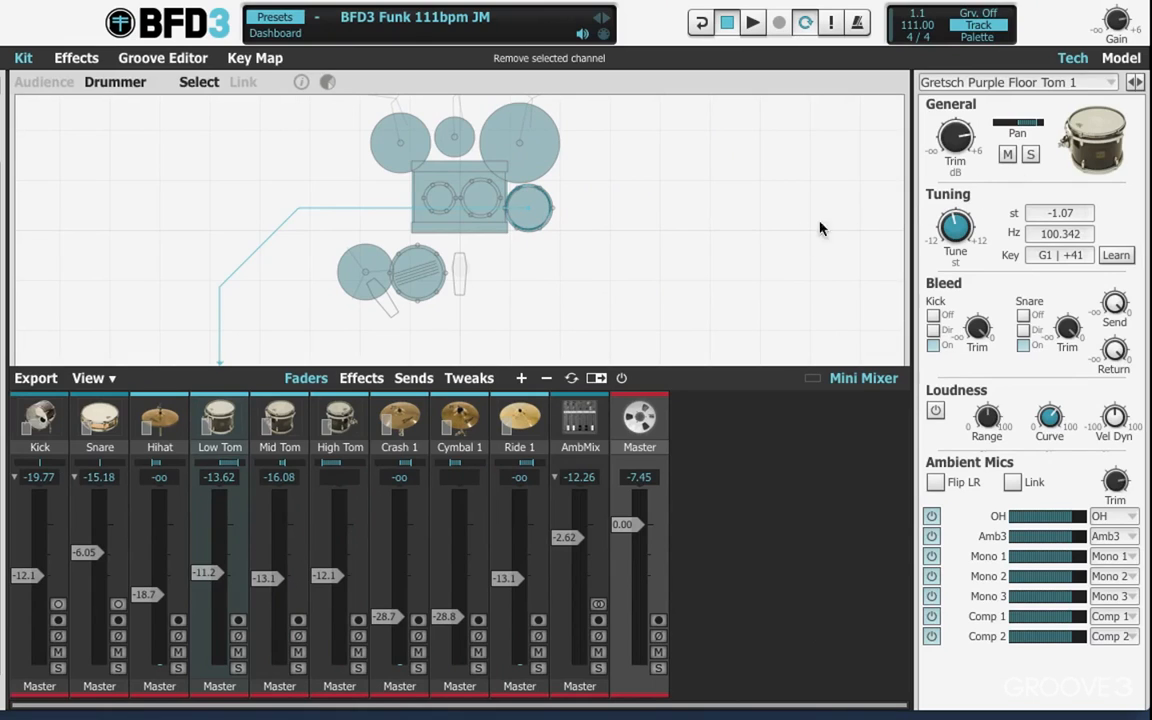
click(362, 271)
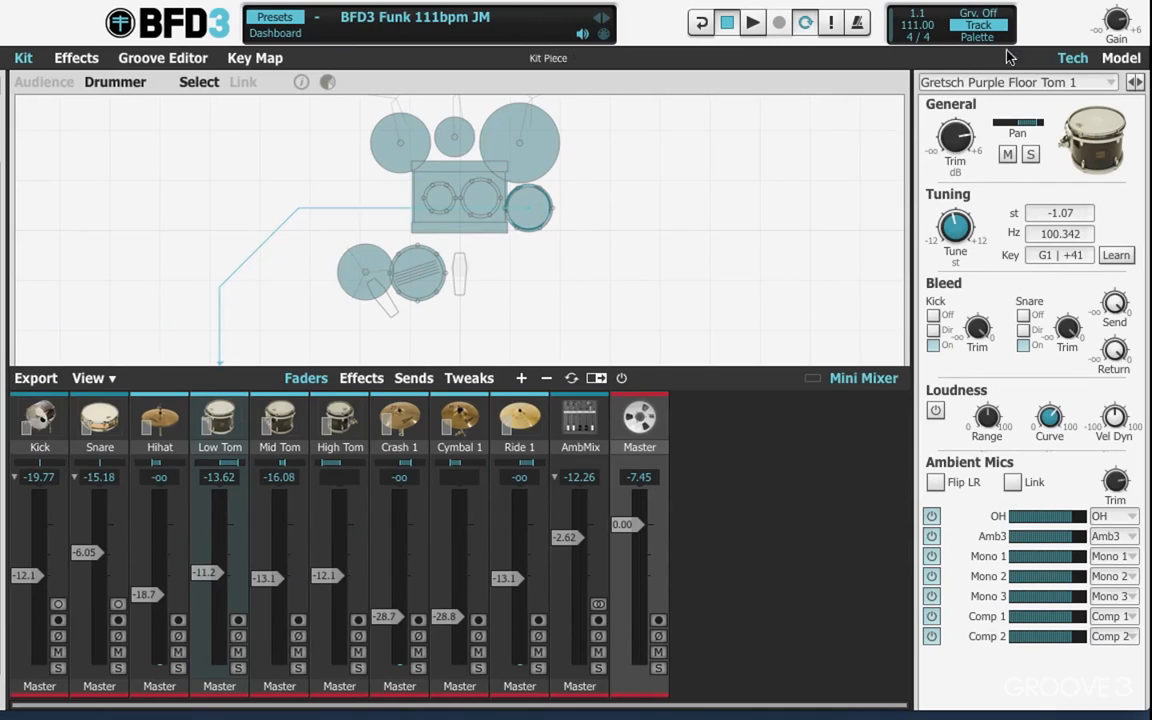
mouse_move(1070, 57)
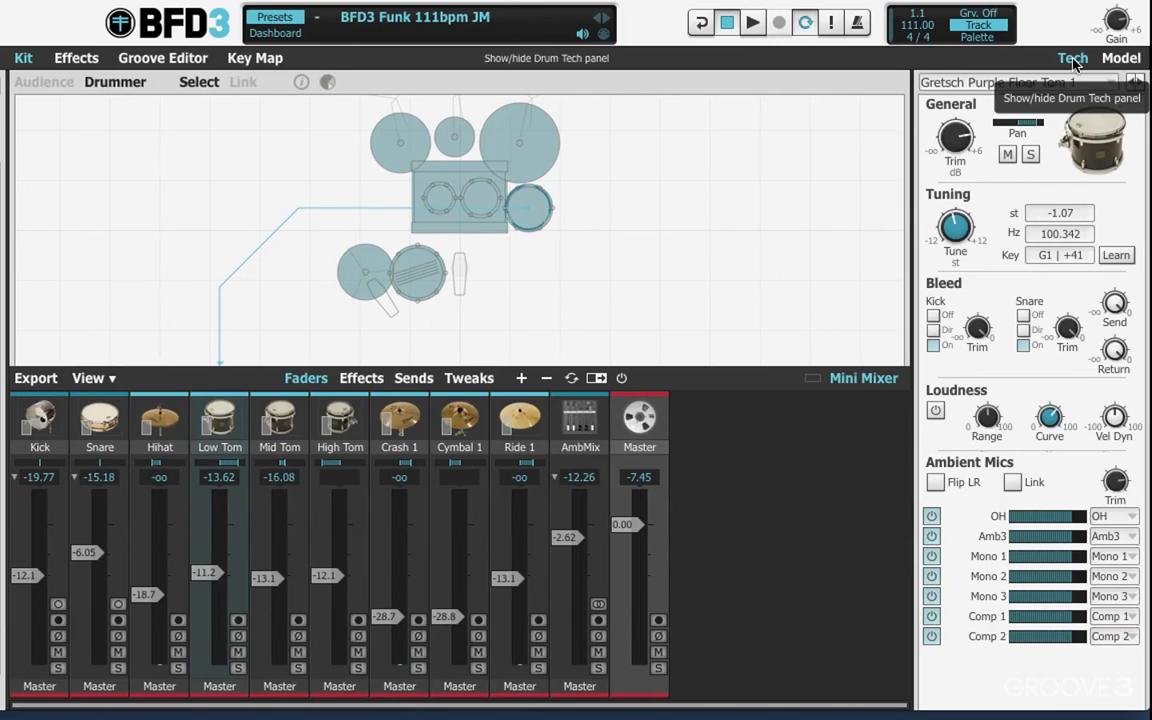
click(1068, 59)
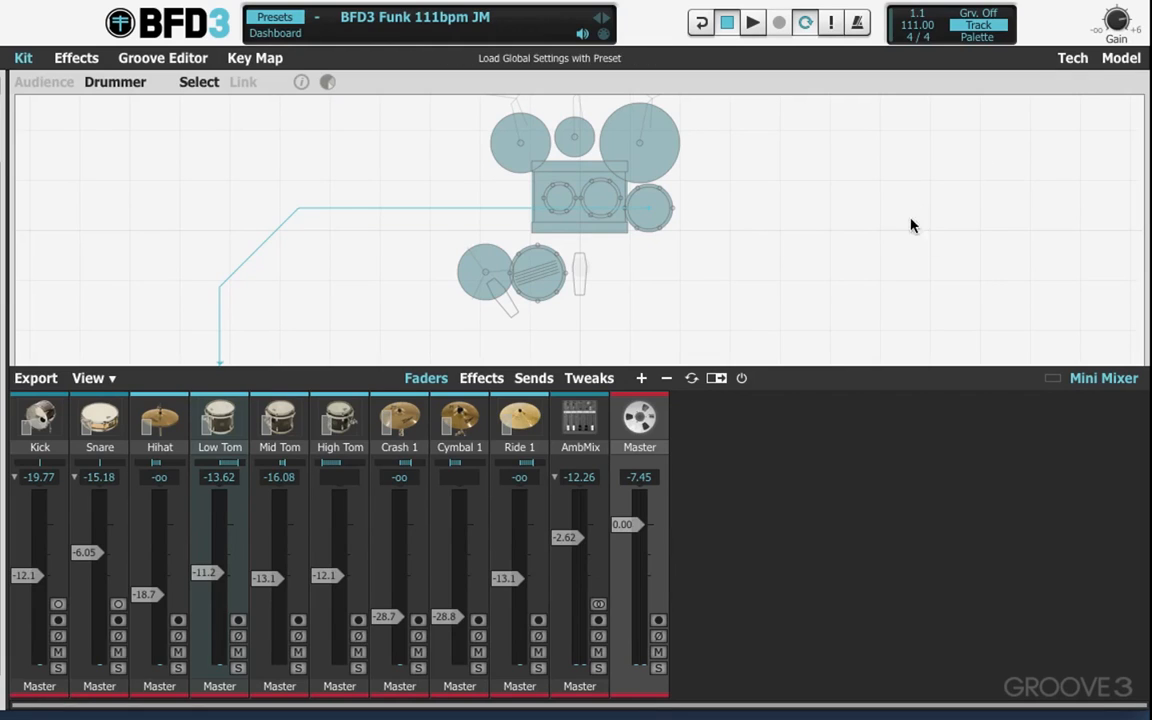
mouse_move(1062, 62)
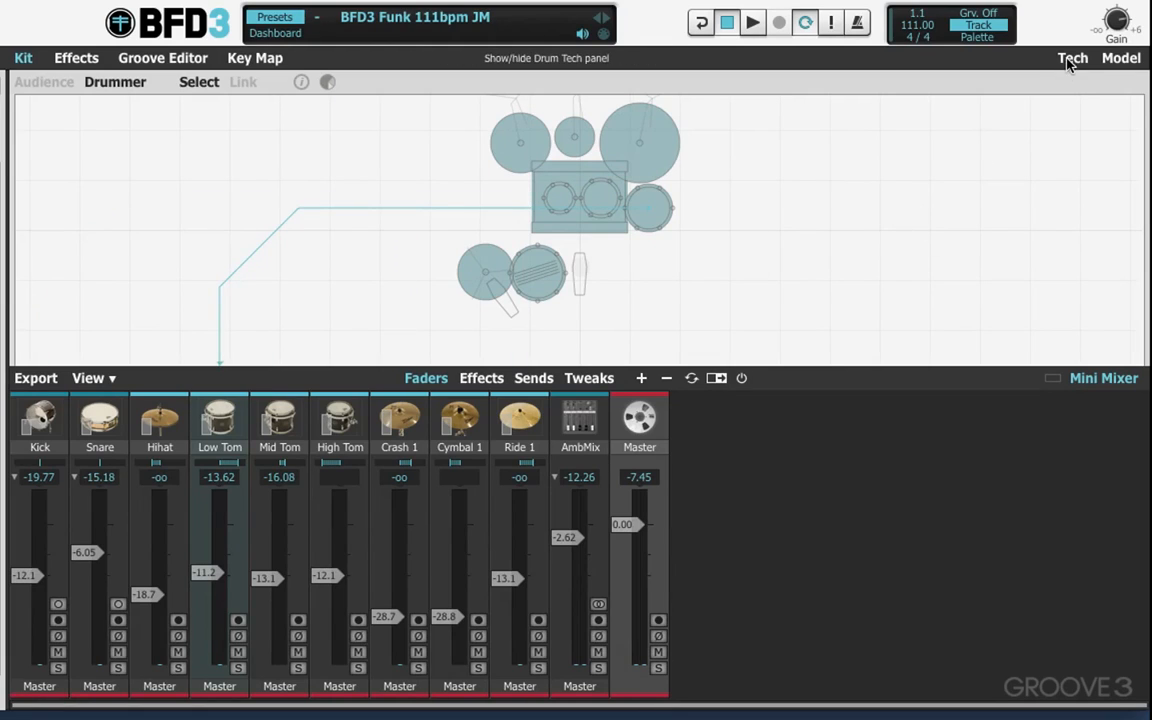
click(1062, 57)
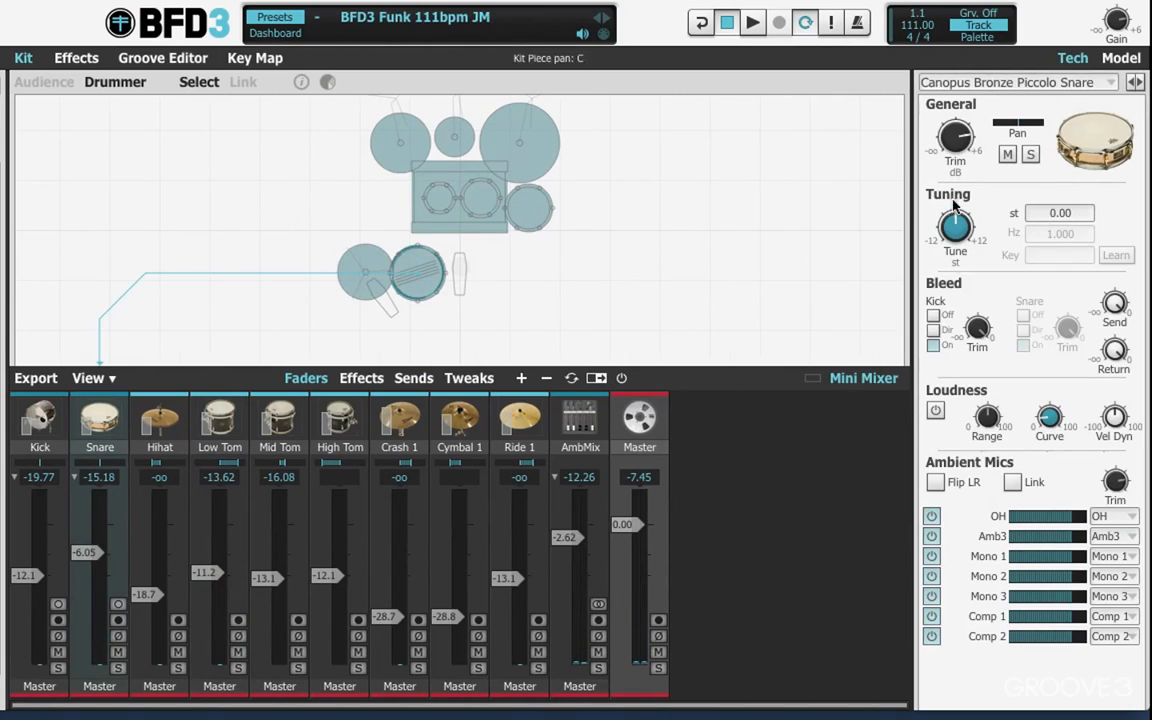
click(1116, 56)
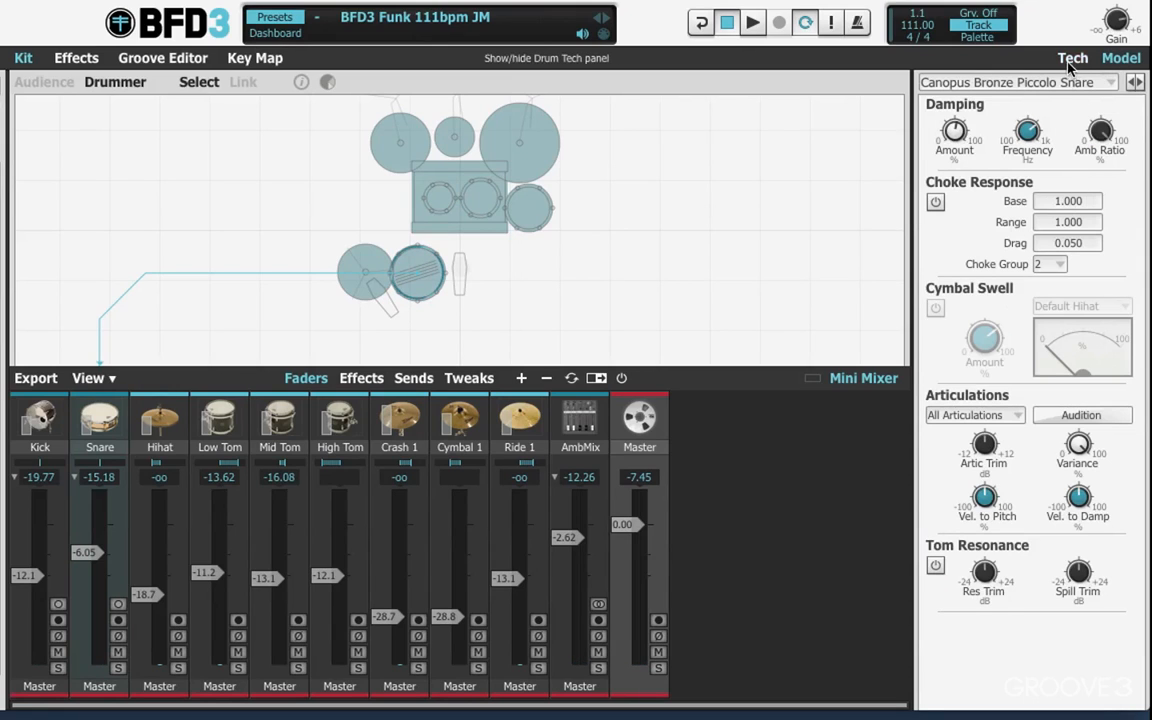
click(519, 145)
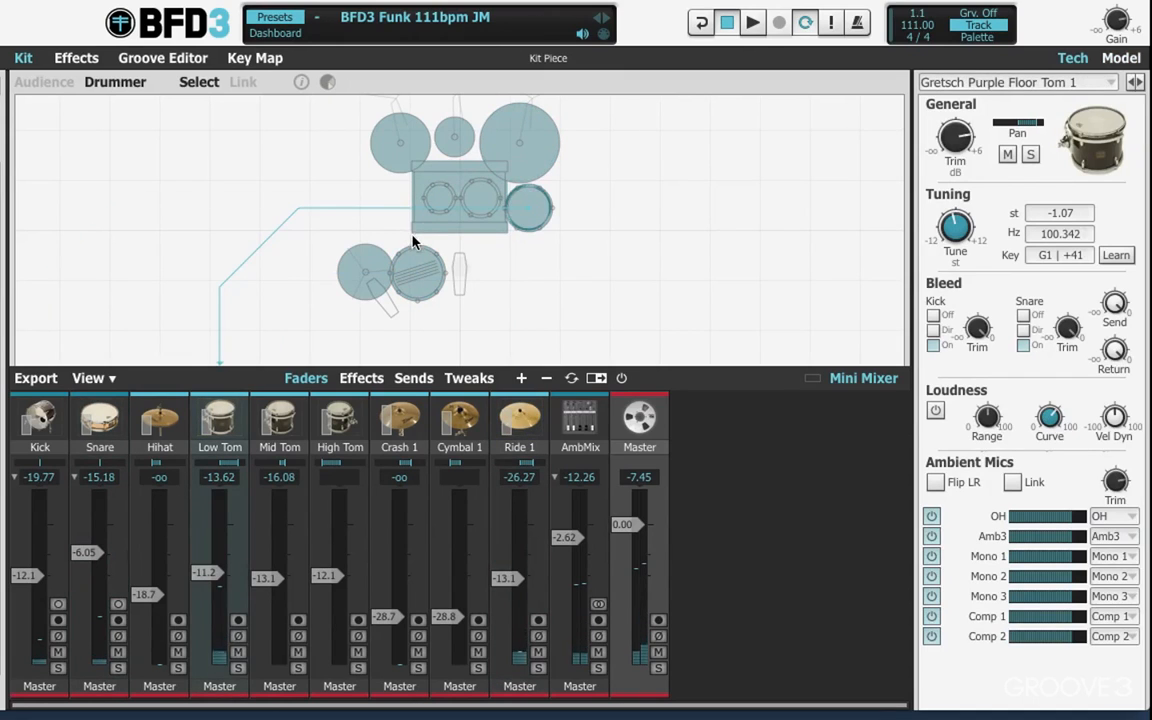
mouse_move(219, 421)
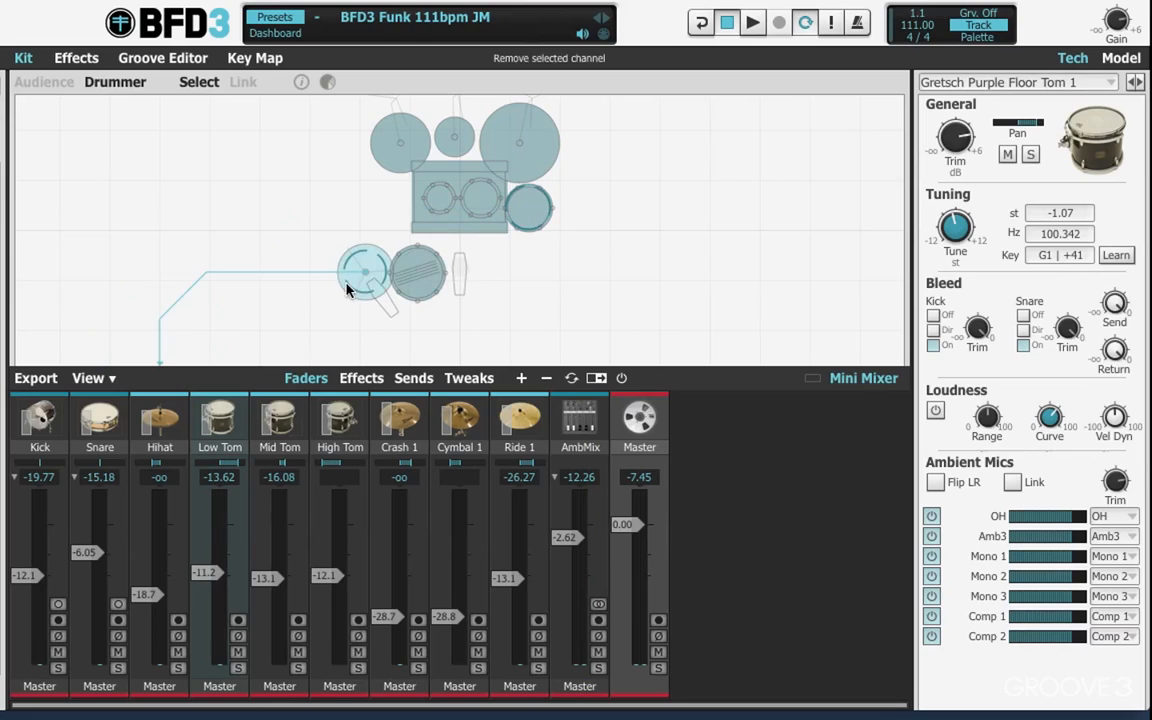
mouse_move(377, 302)
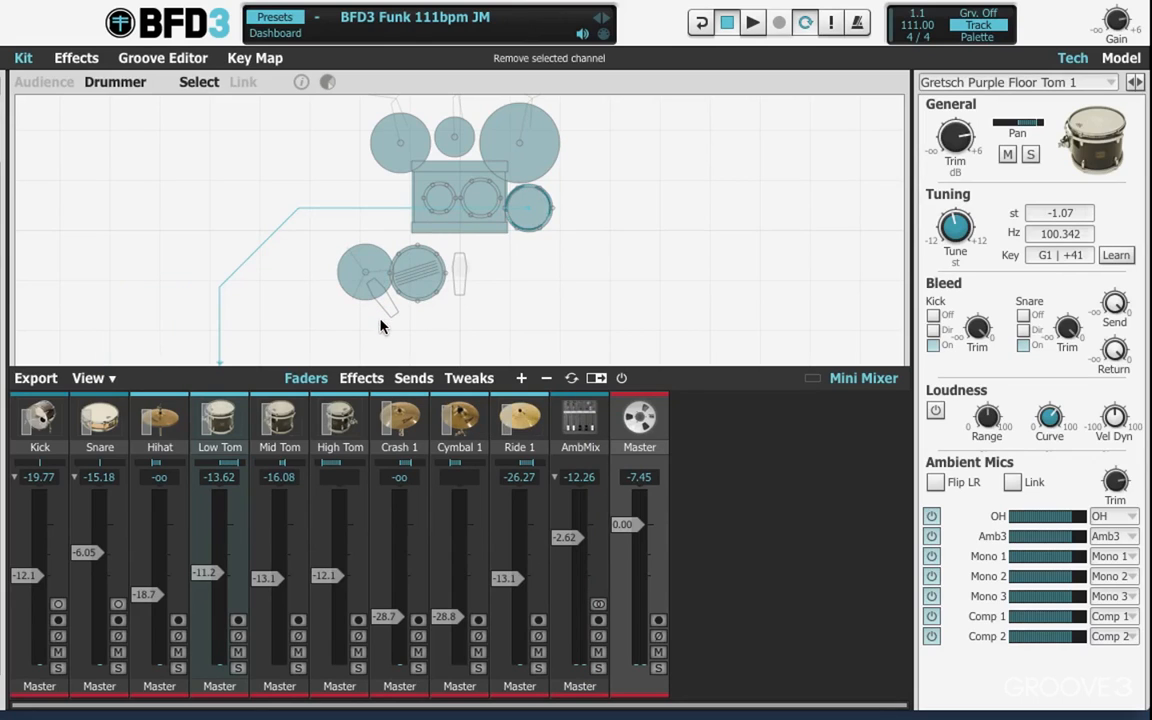
mouse_move(362, 360)
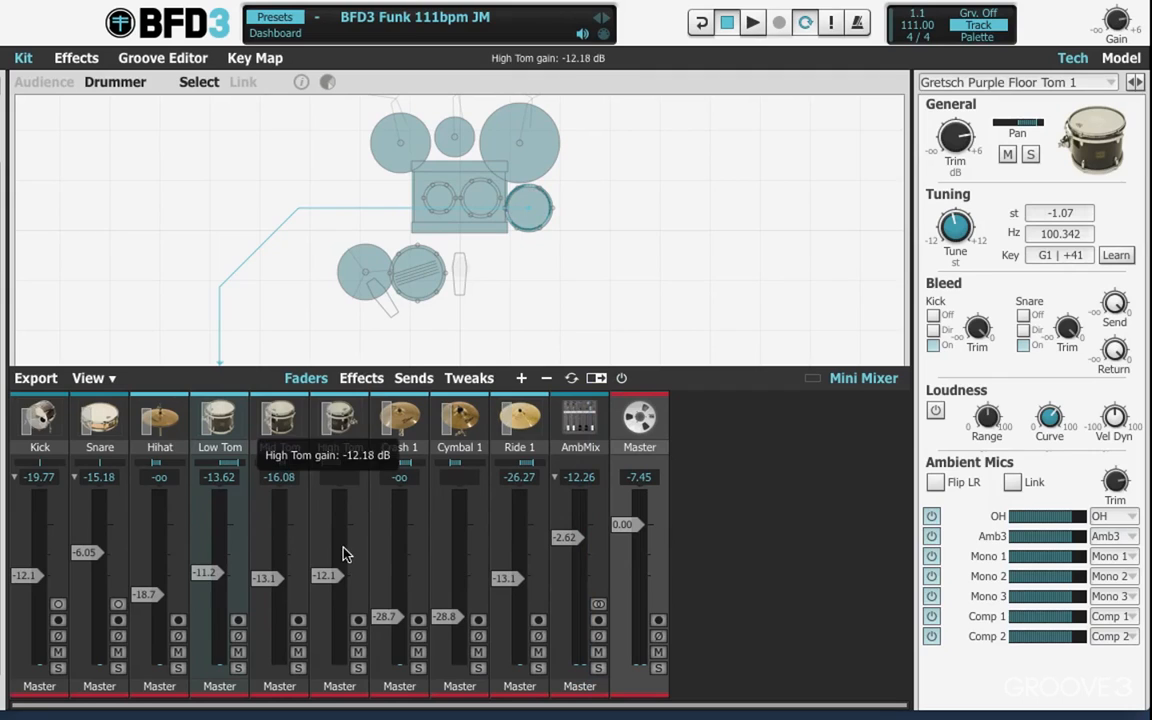
mouse_move(399, 216)
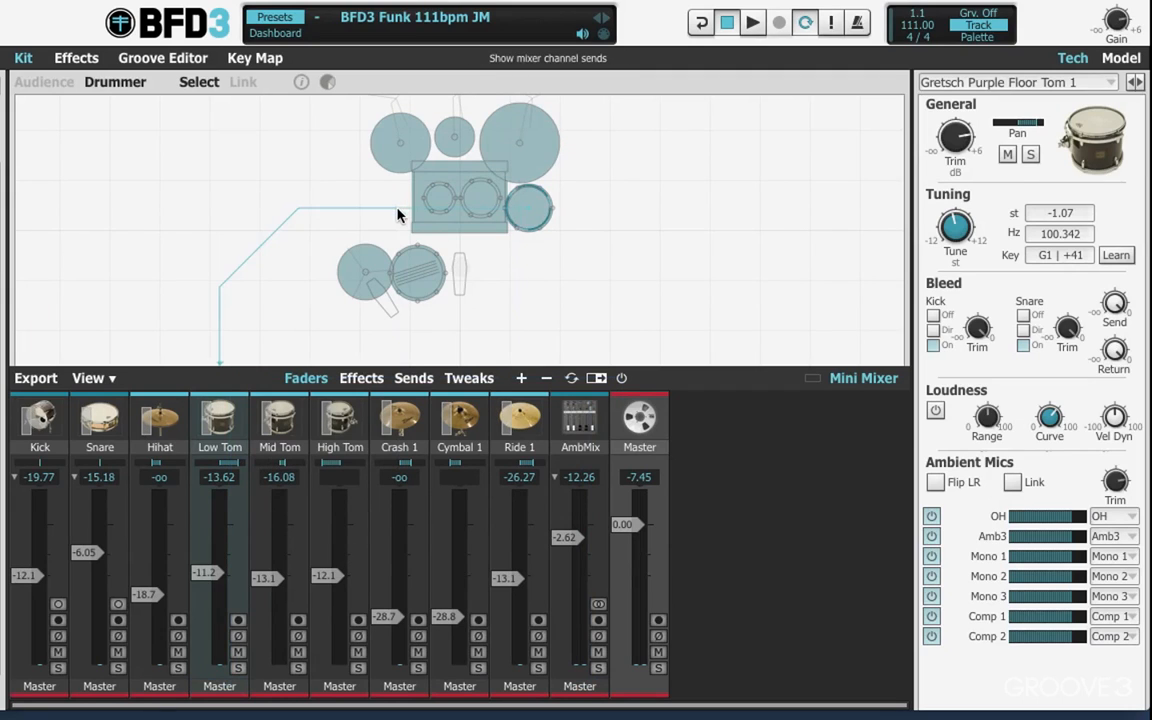
mouse_move(212, 422)
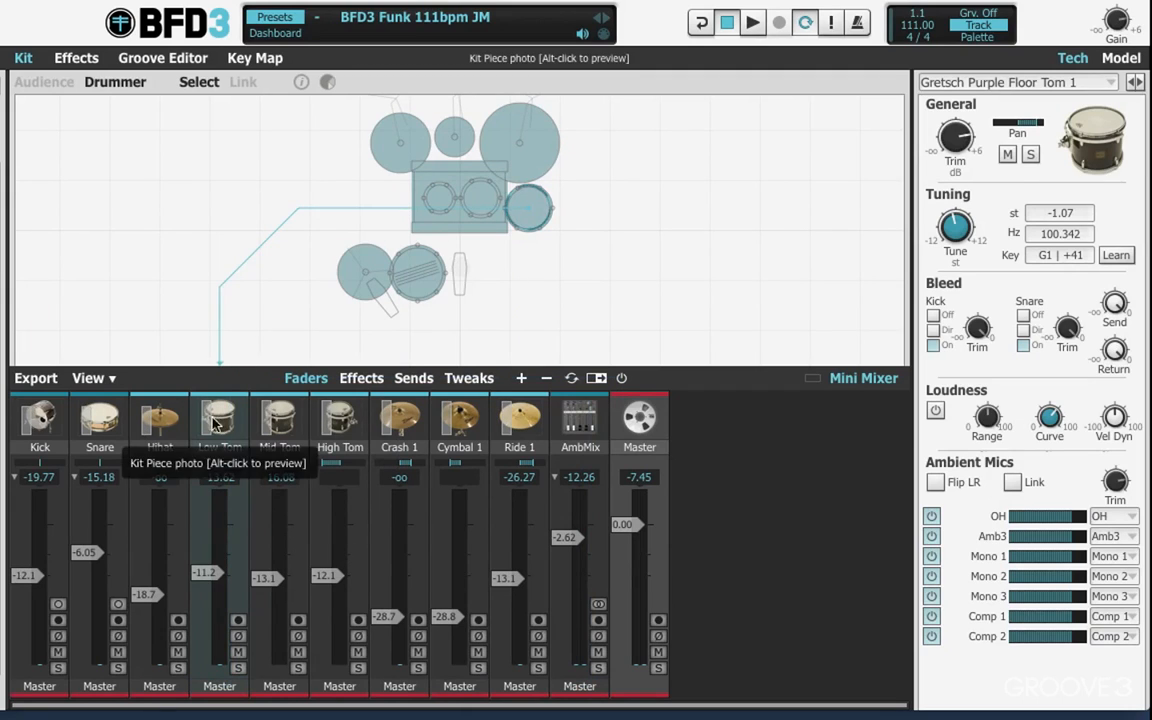
- Select the Crash 1 channel to show the Zildjian A-Custom Fast Crash tech settings
click(158, 420)
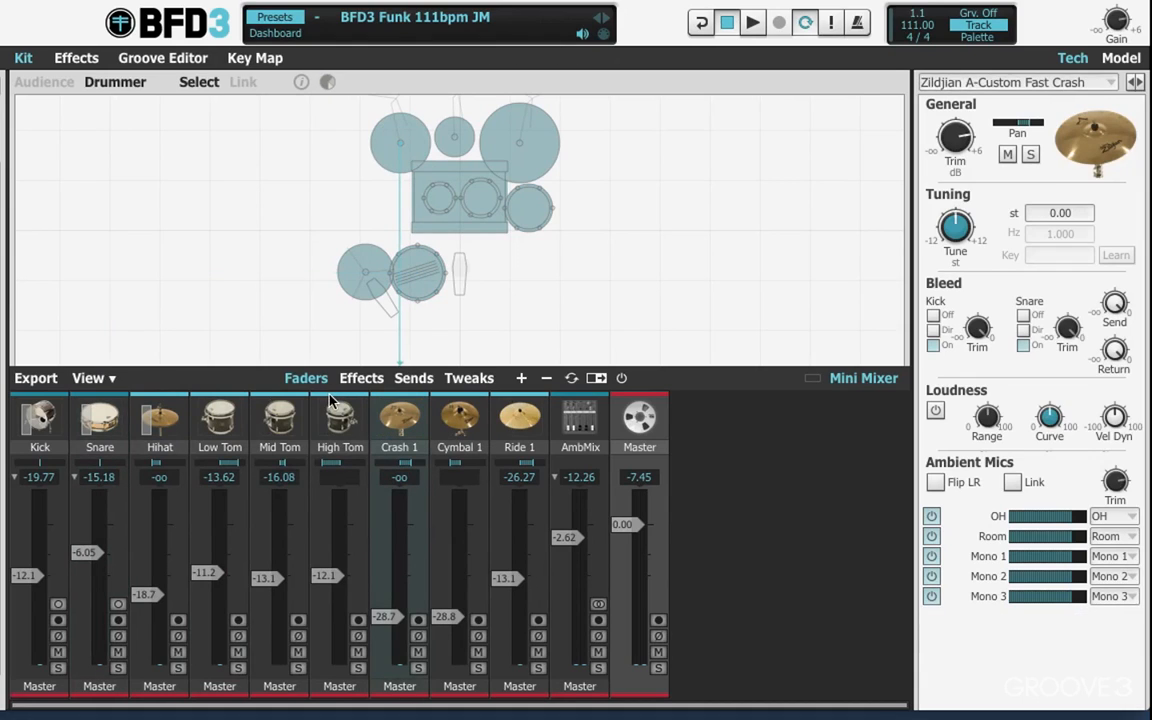
mouse_move(333, 398)
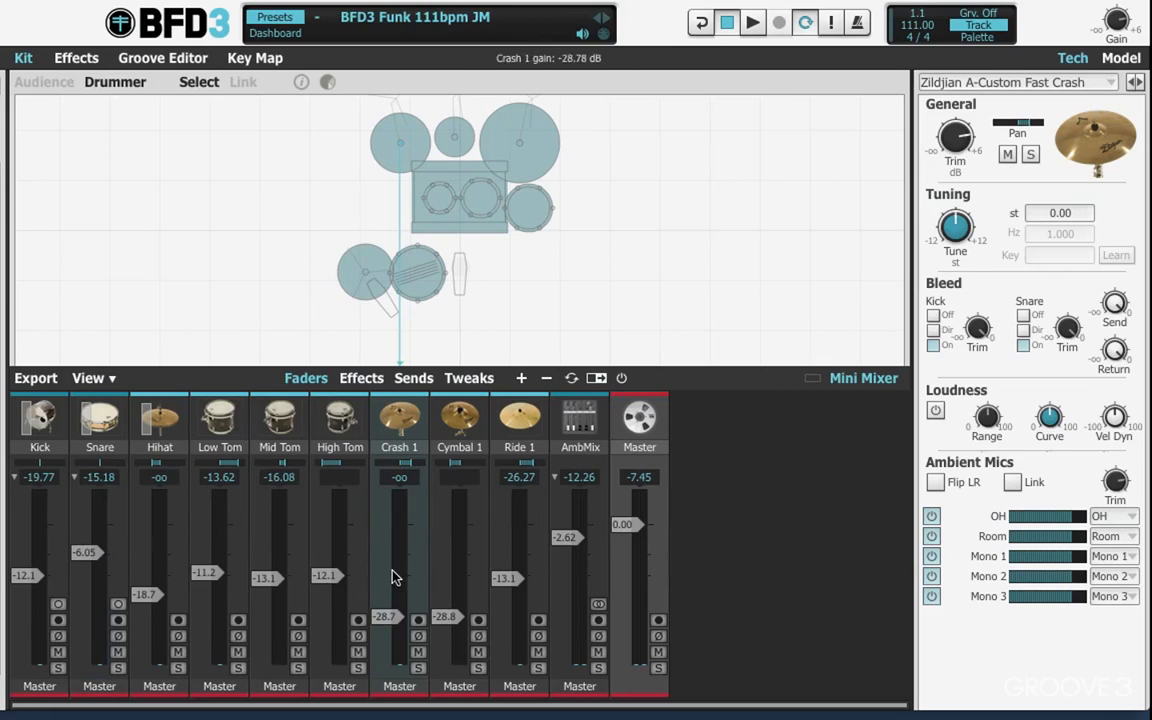
mouse_move(76, 63)
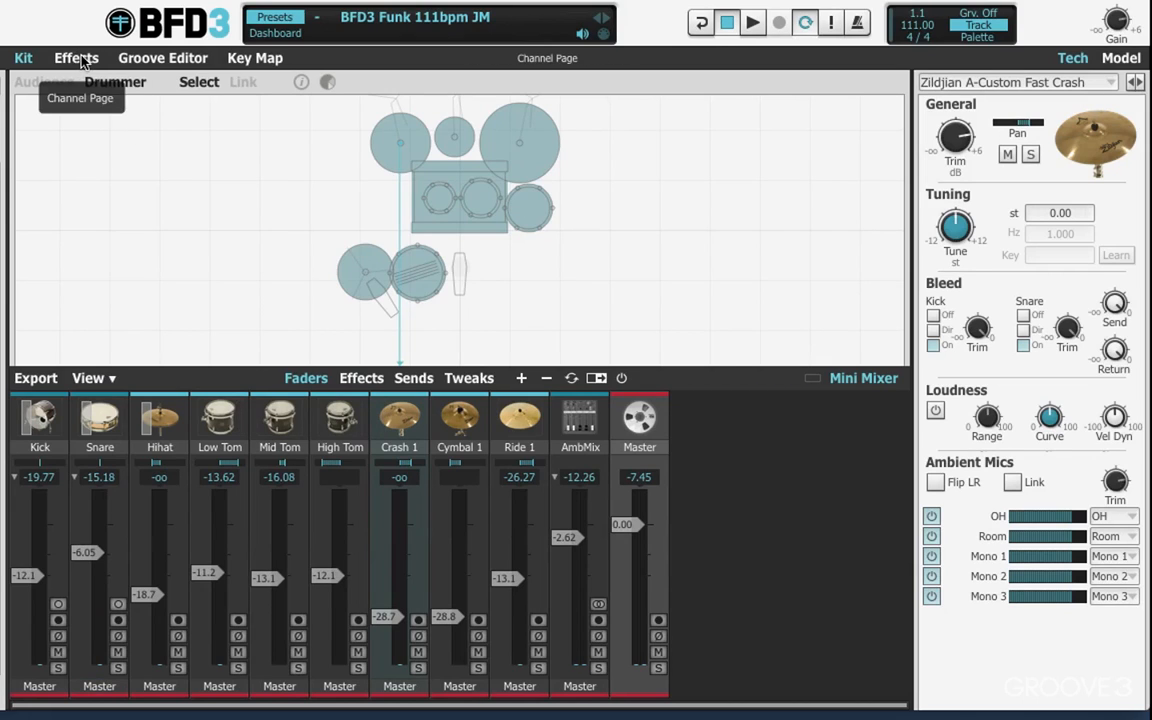
- Browse the Crash 1, Snare and Kick effect chains, ending on Low Tom's EQ and DCAM EnvShaper
click(75, 58)
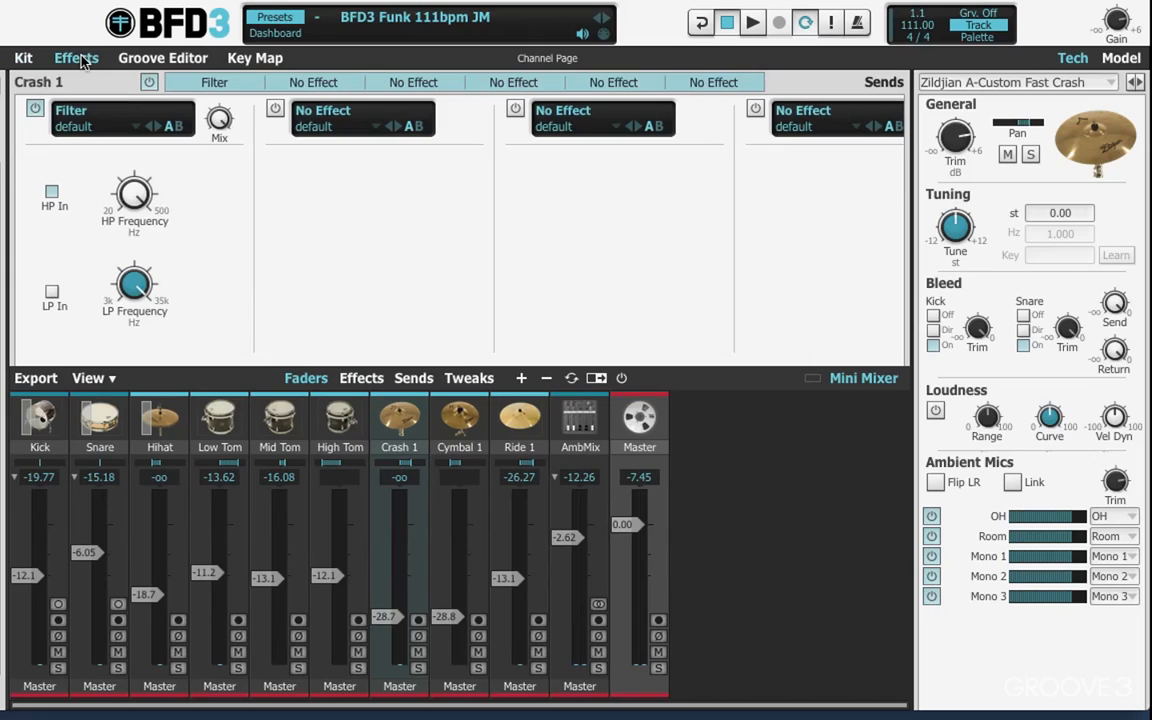
mouse_move(117, 189)
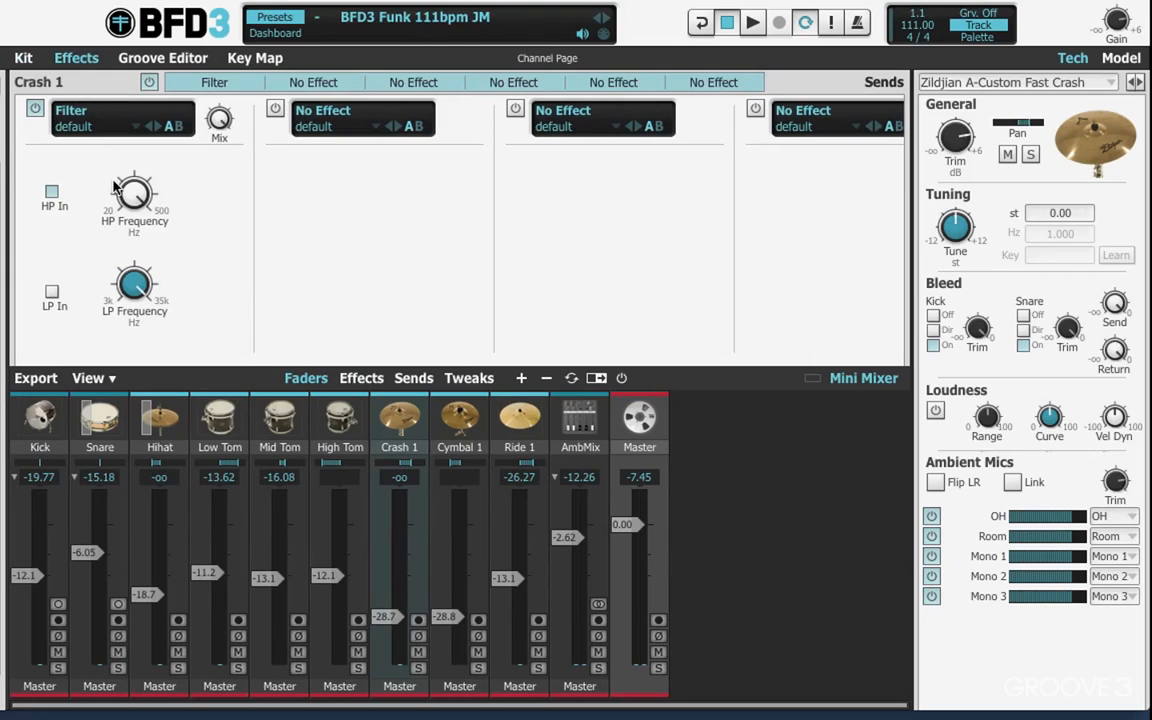
click(24, 58)
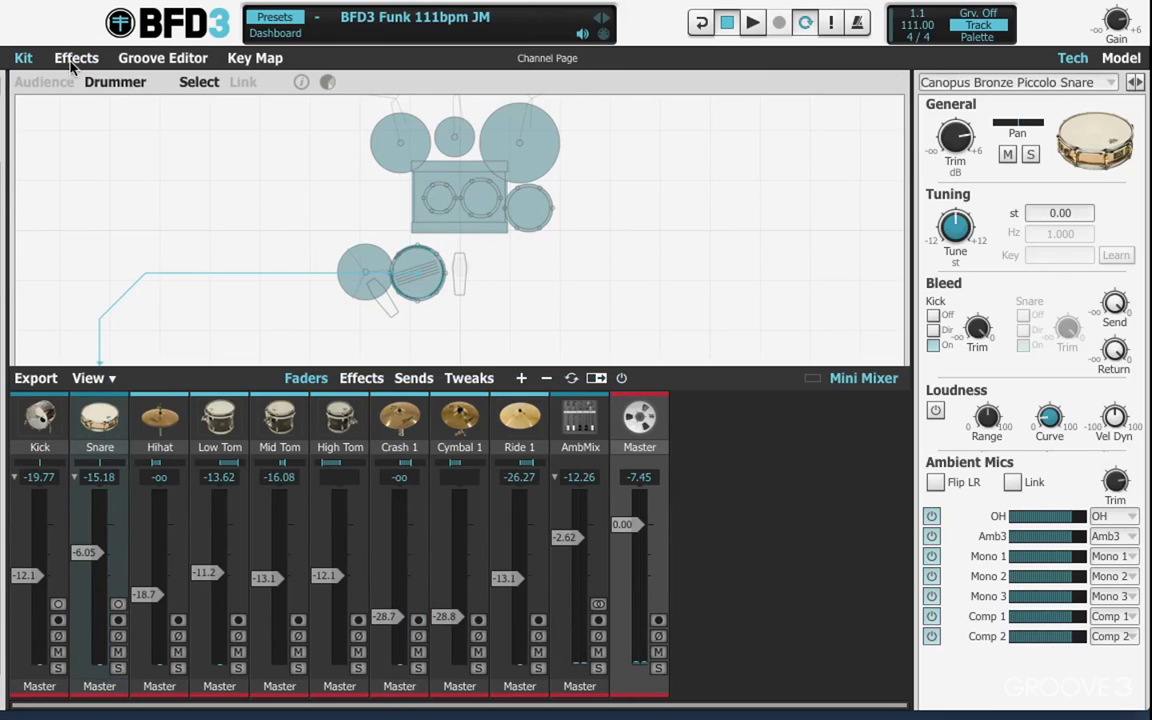
click(75, 58)
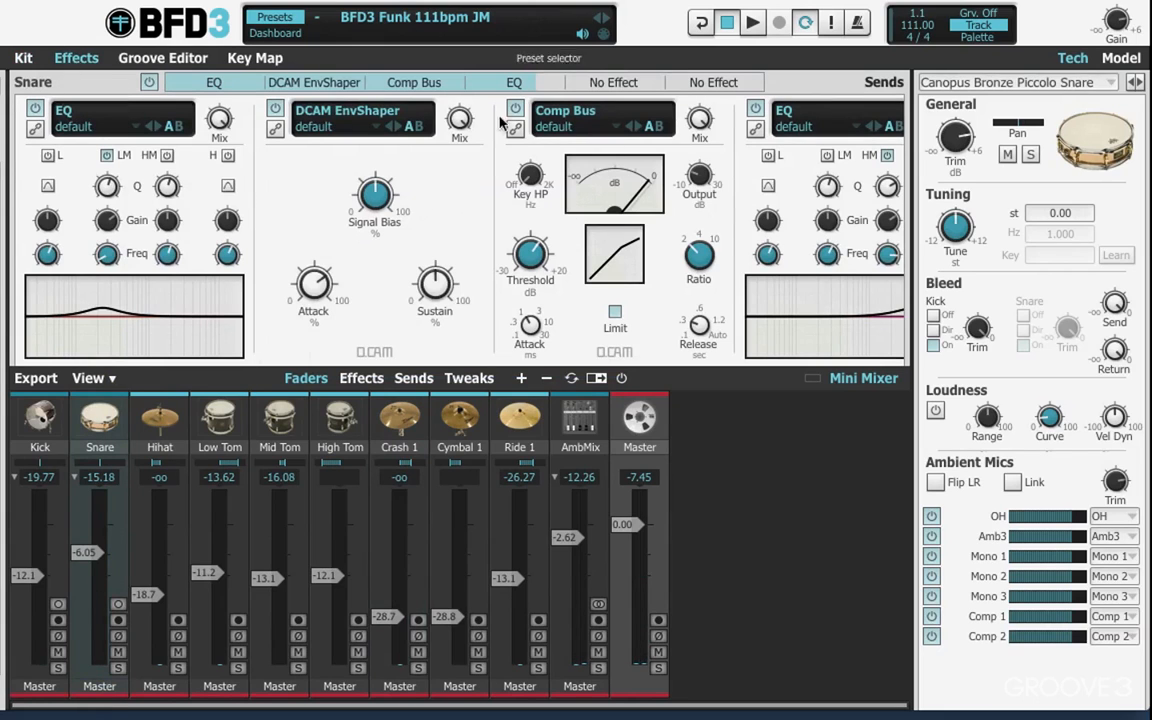
mouse_move(78, 465)
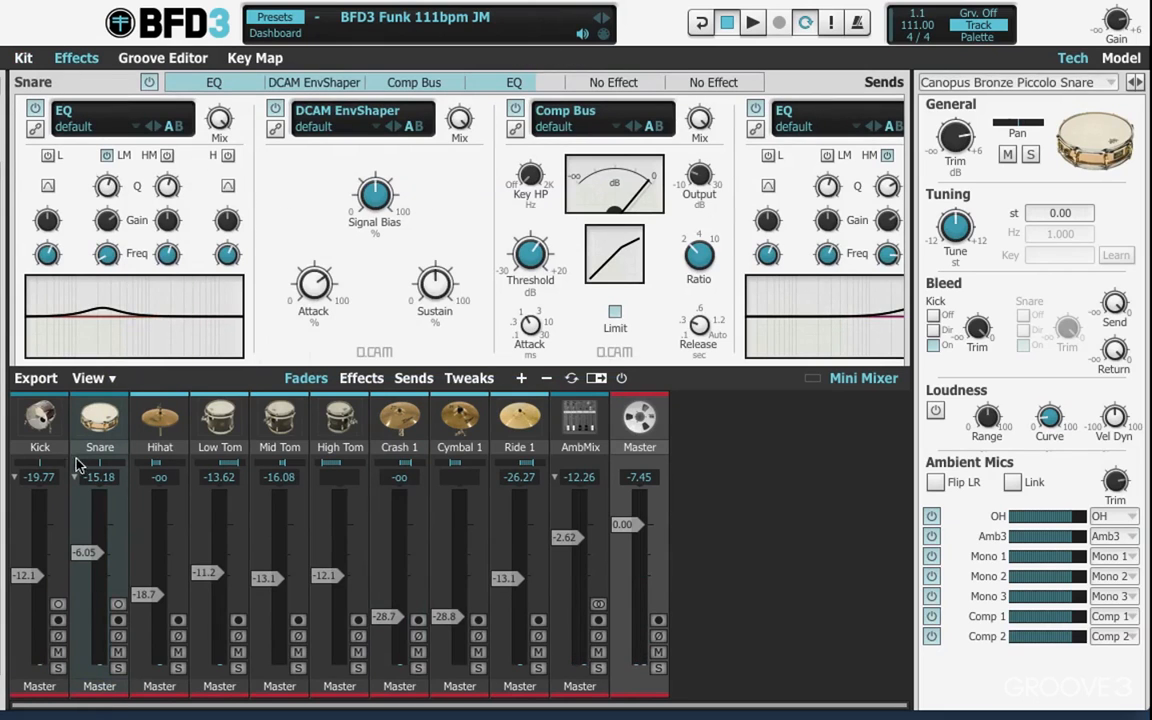
click(40, 420)
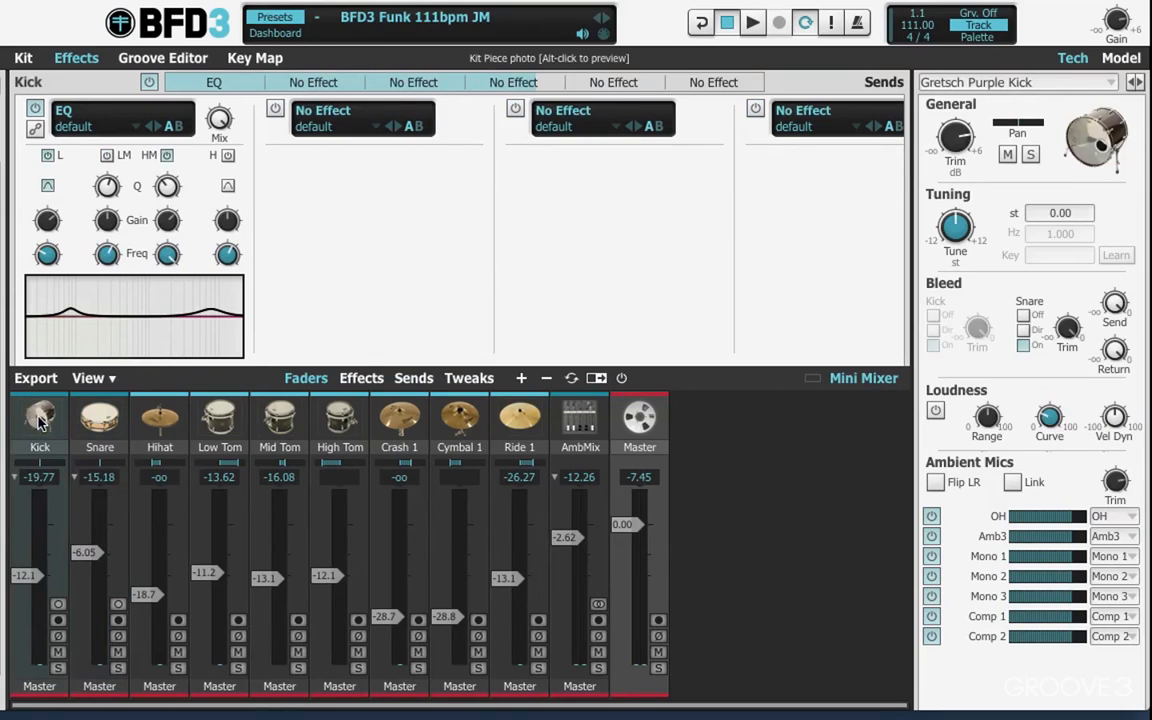
mouse_move(342, 253)
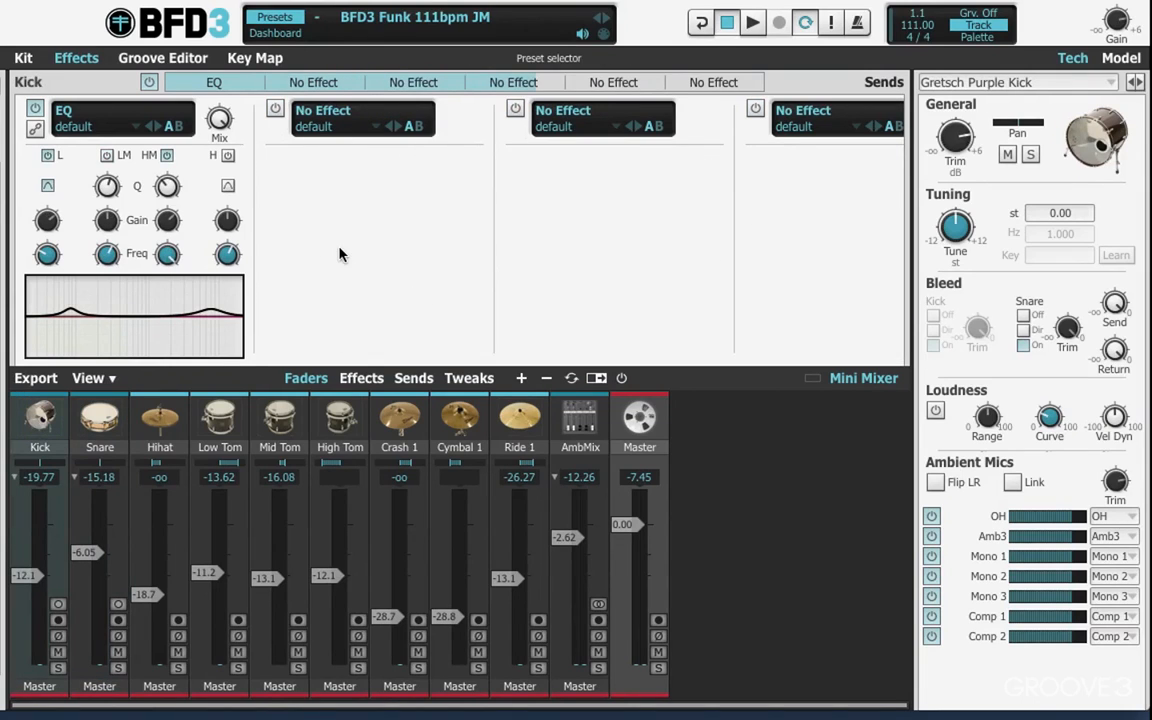
mouse_move(34, 416)
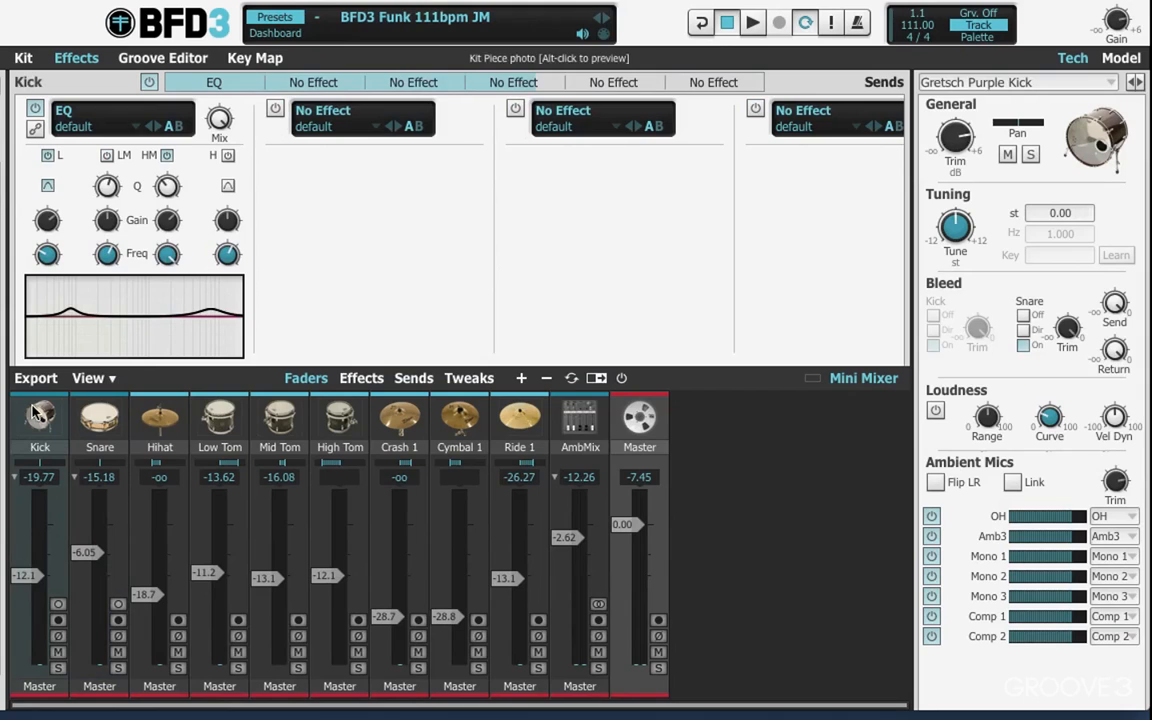
click(219, 415)
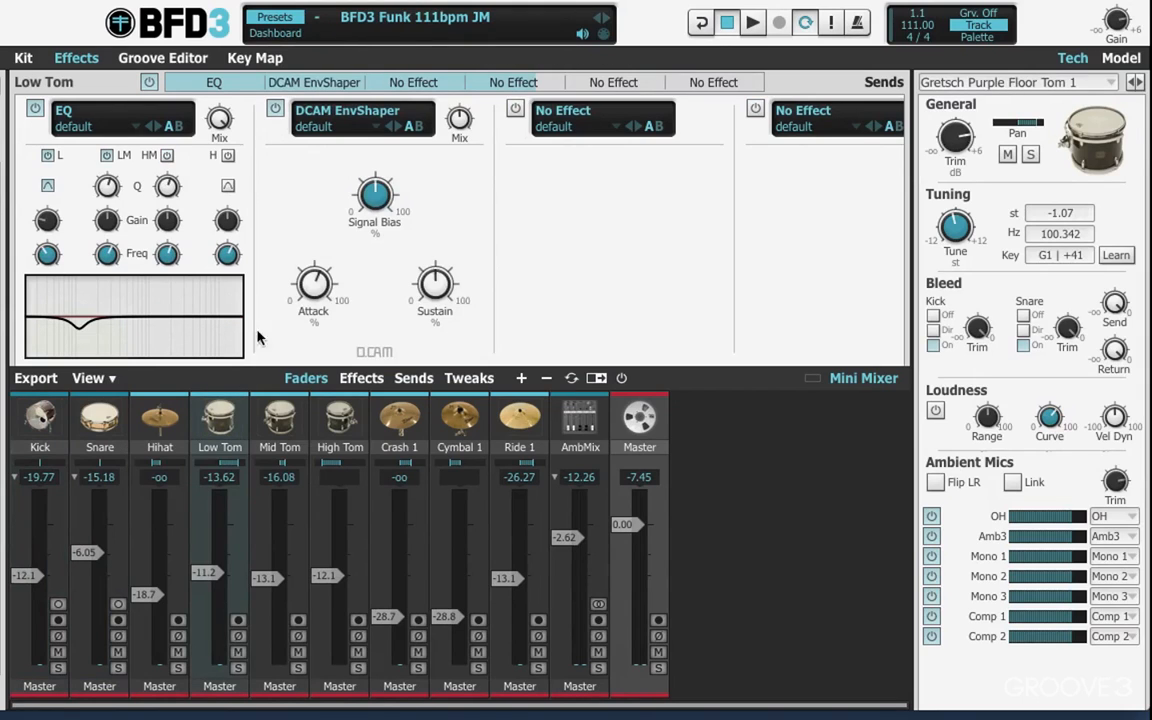
mouse_move(162, 62)
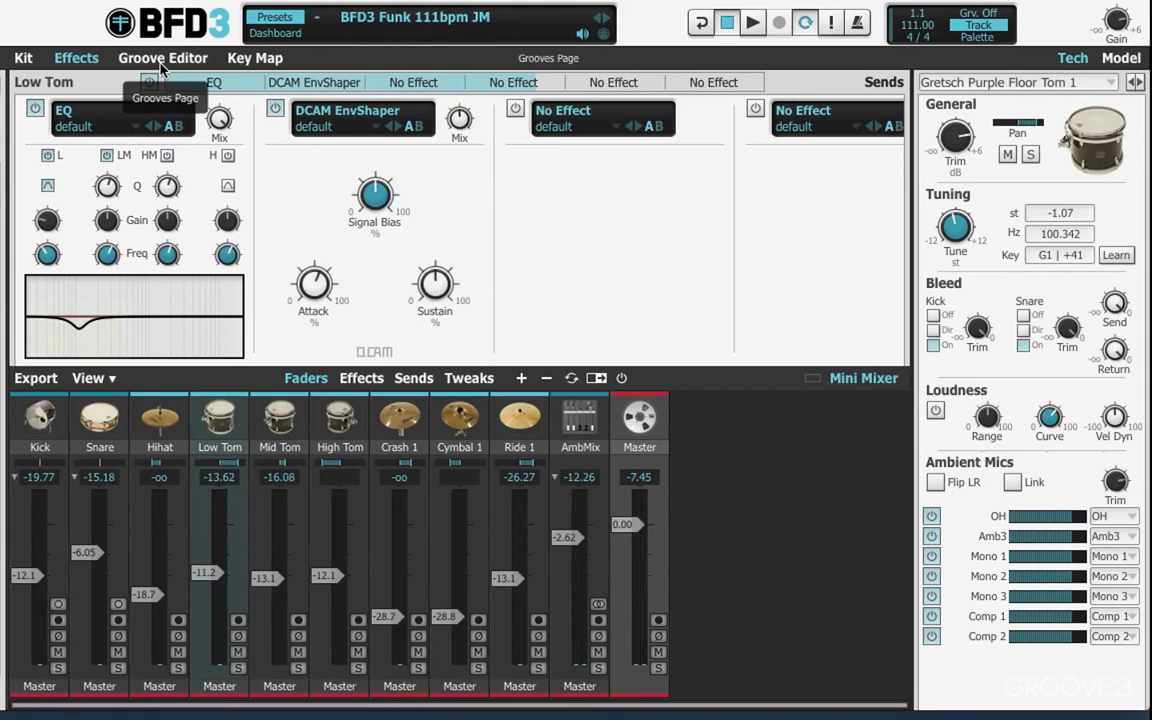
- Switch to the Groove Editor to see the Funk CH a pattern and Funk groove palette
click(163, 58)
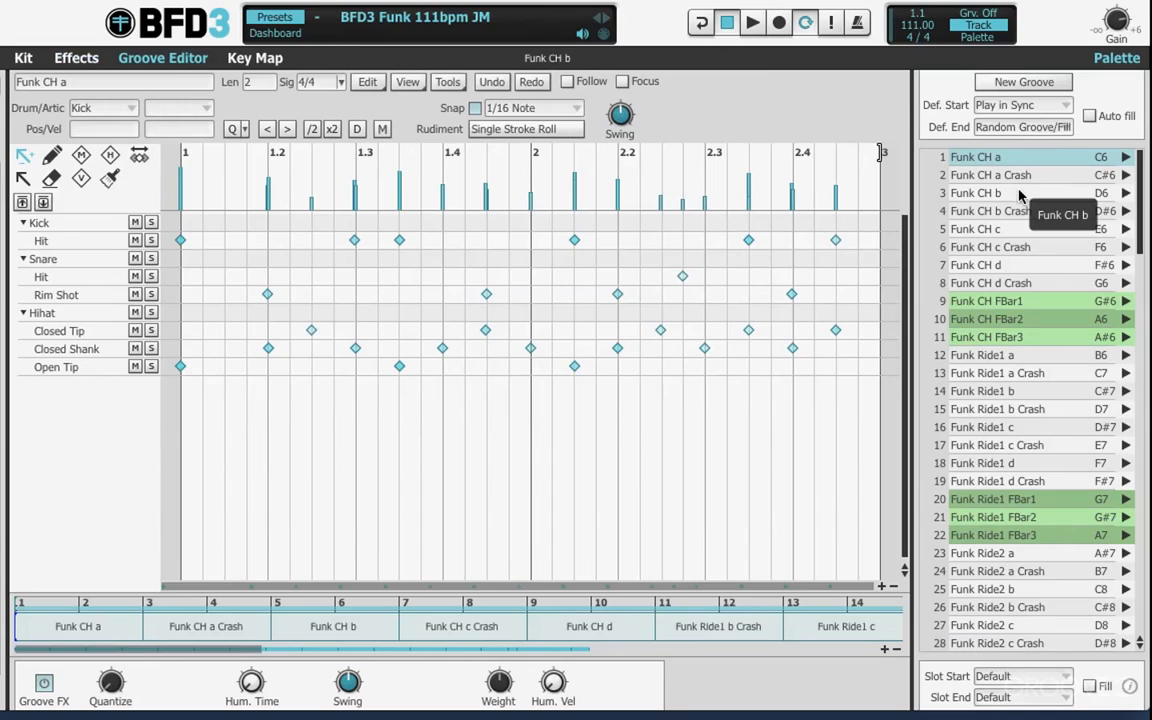
mouse_move(718, 310)
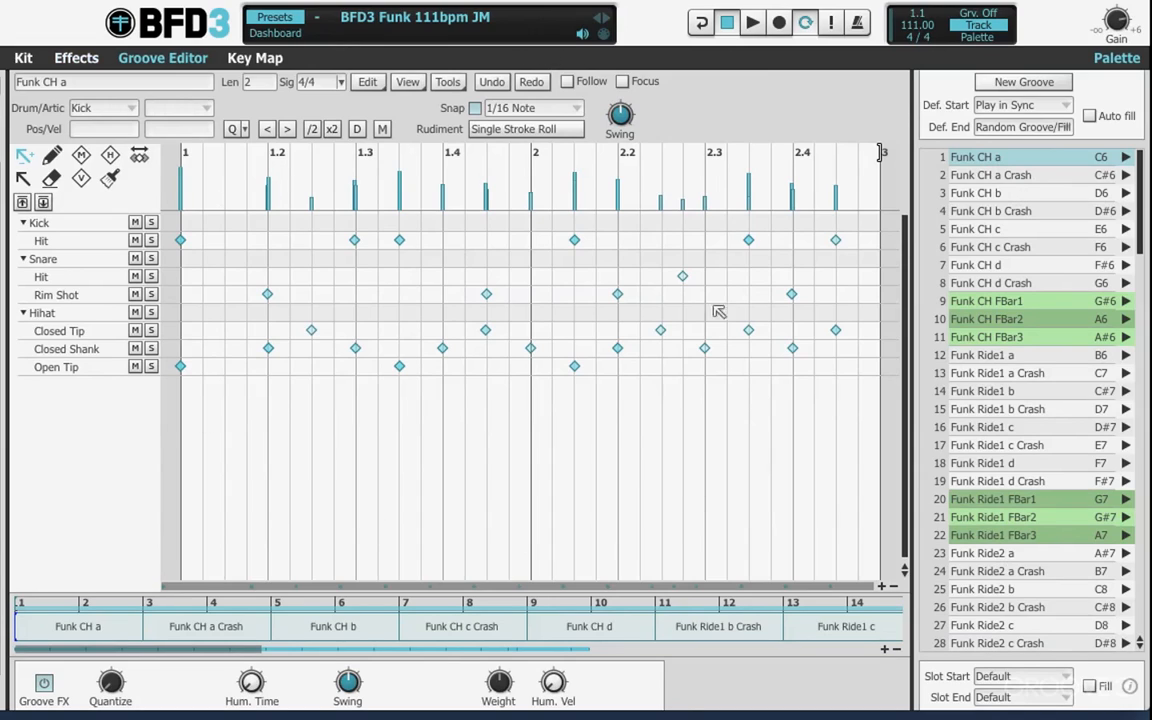
mouse_move(1029, 283)
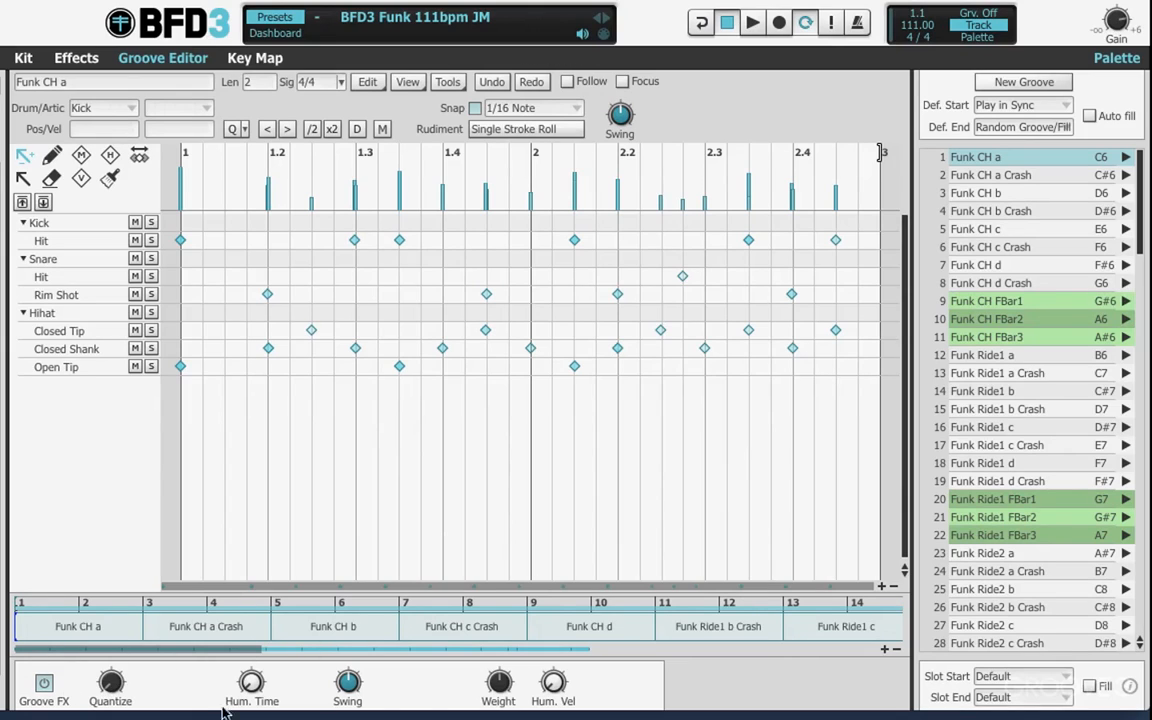
mouse_move(233, 185)
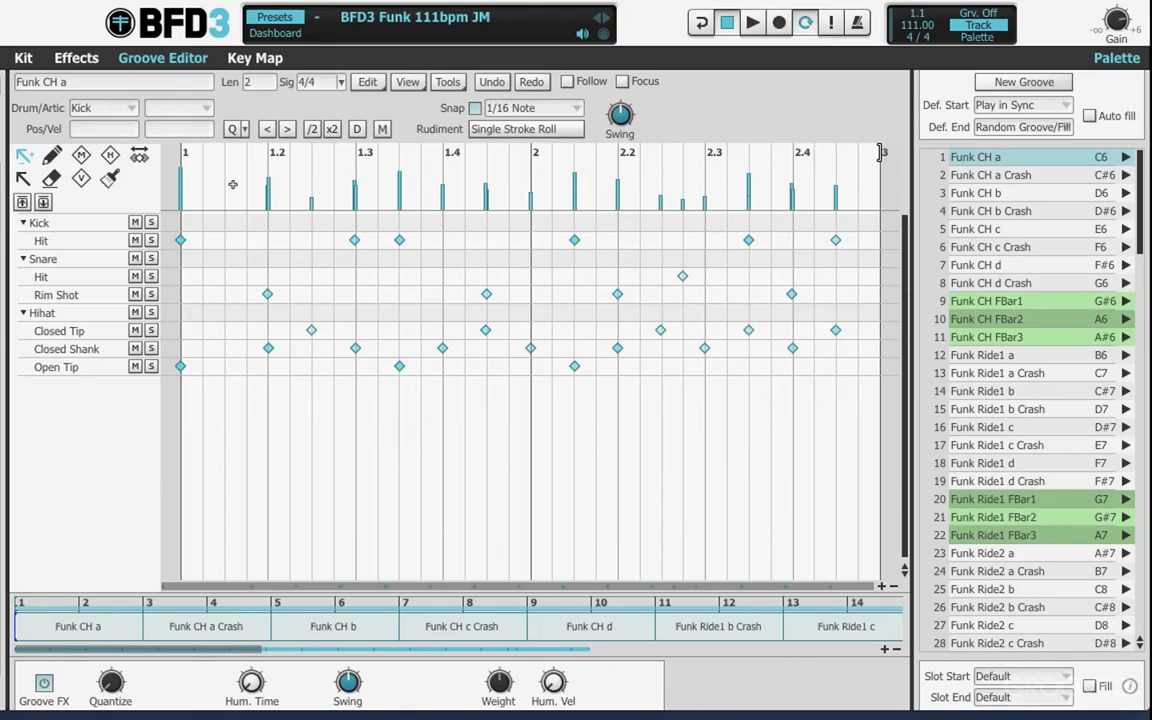
- Show the snare's key mappings and check E0 (half edge) and F0 (rim shot)
click(255, 58)
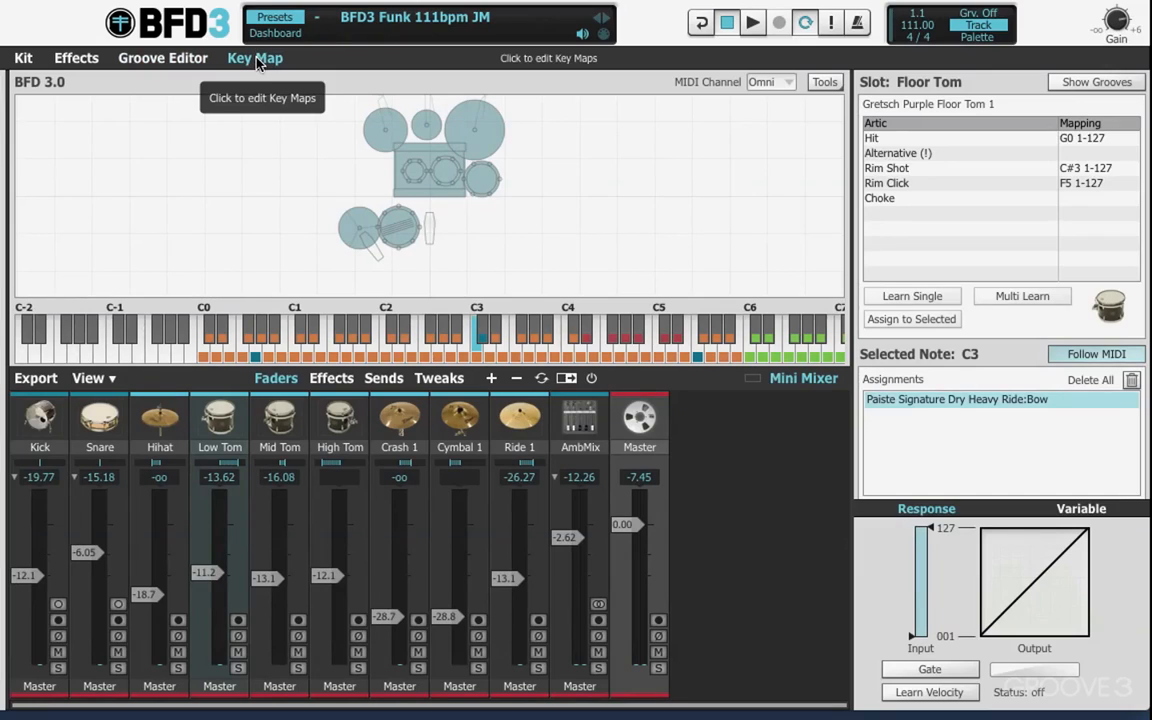
mouse_move(270, 271)
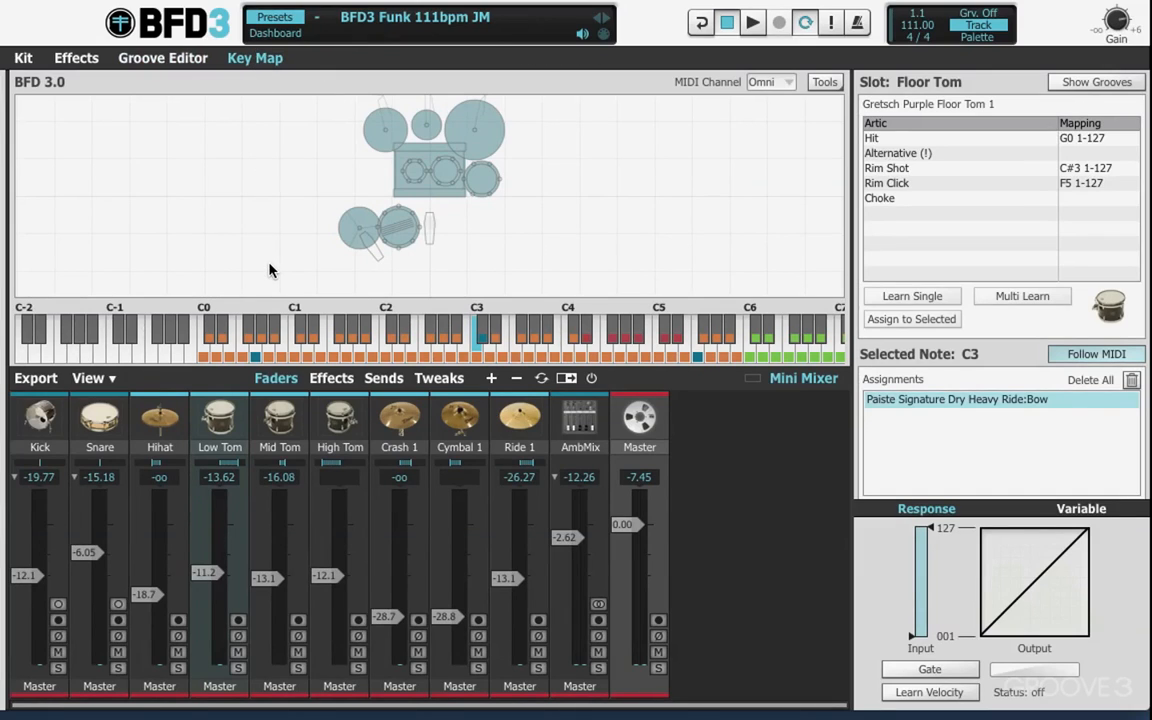
mouse_move(294, 352)
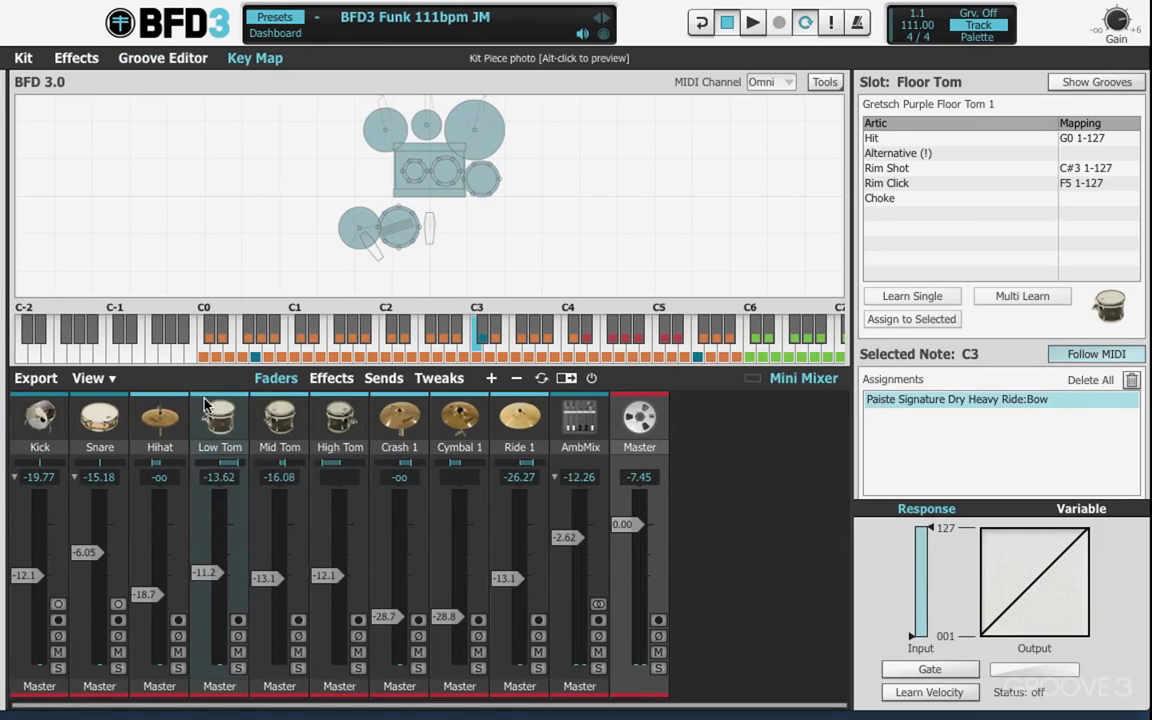
click(99, 420)
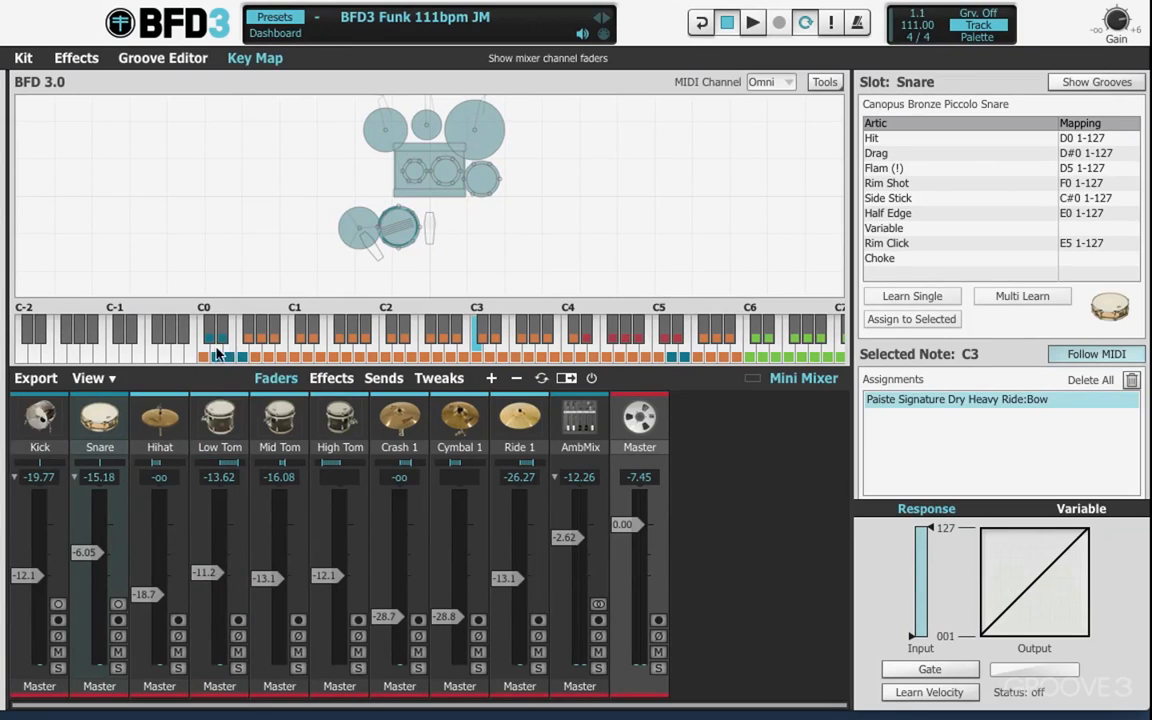
mouse_move(227, 360)
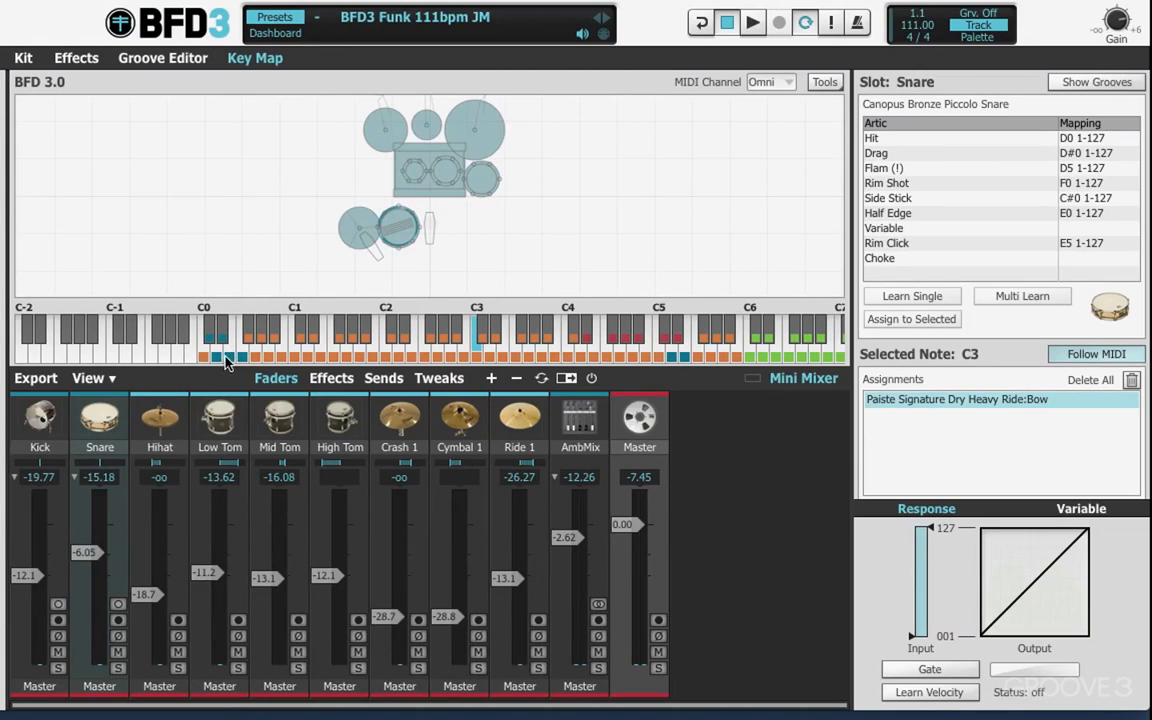
click(222, 340)
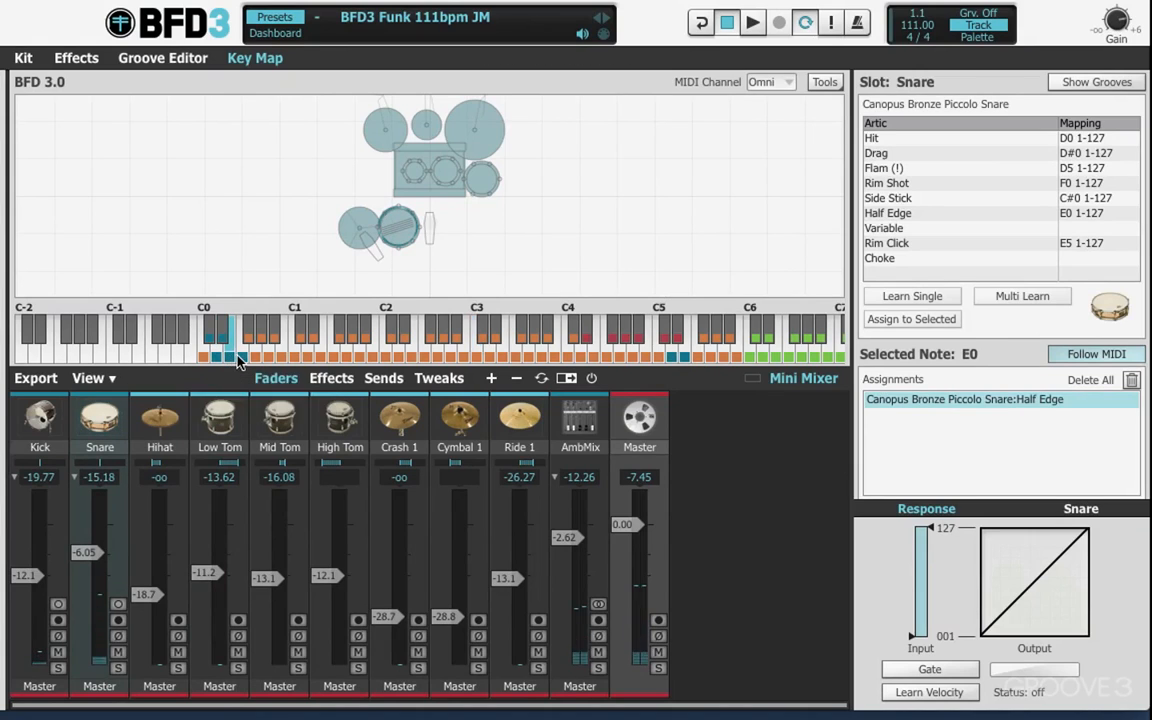
click(246, 340)
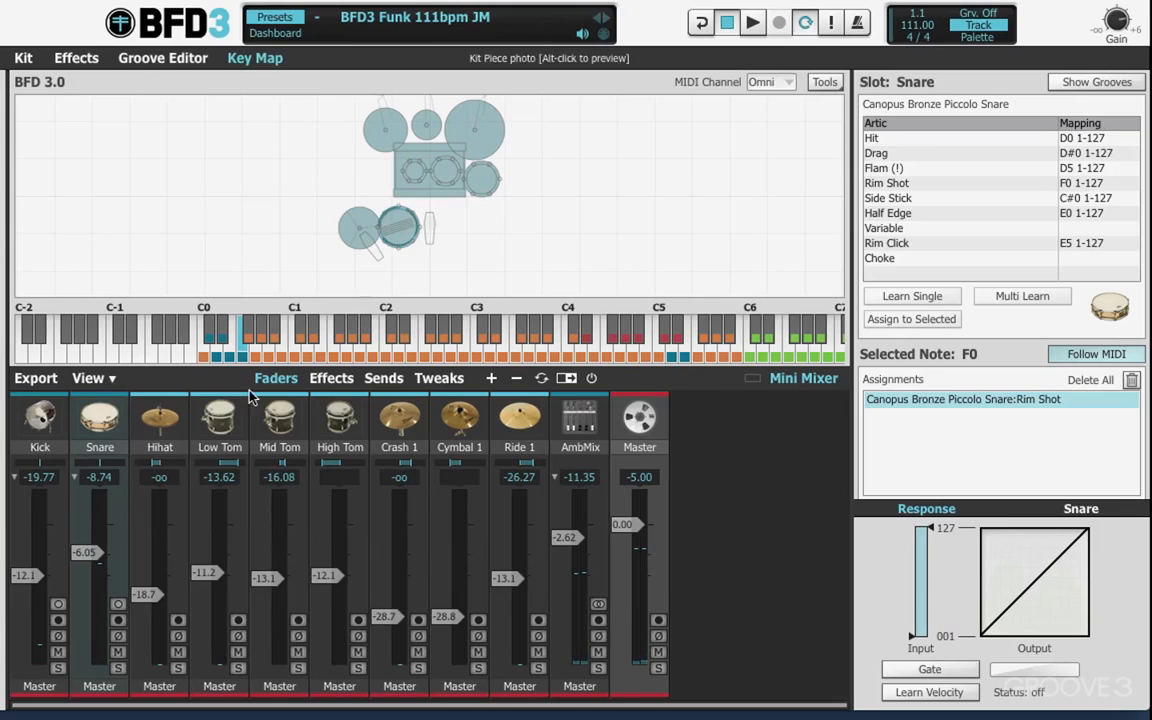
mouse_move(229, 352)
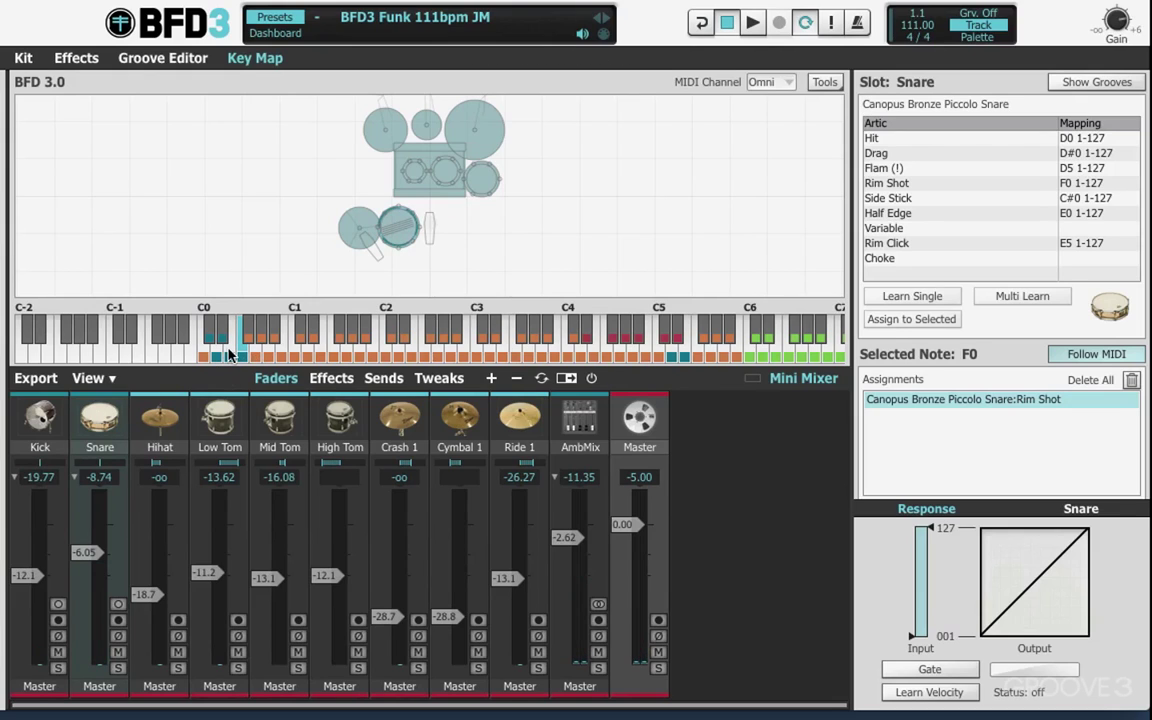
mouse_move(457, 420)
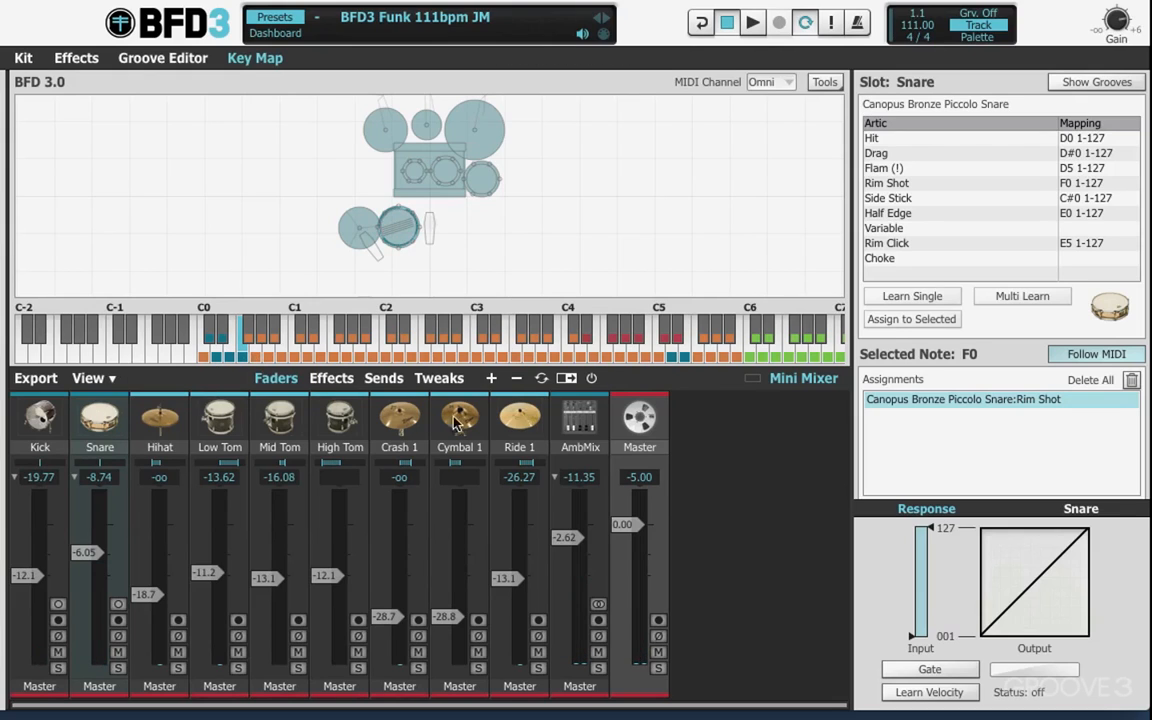
mouse_move(492, 502)
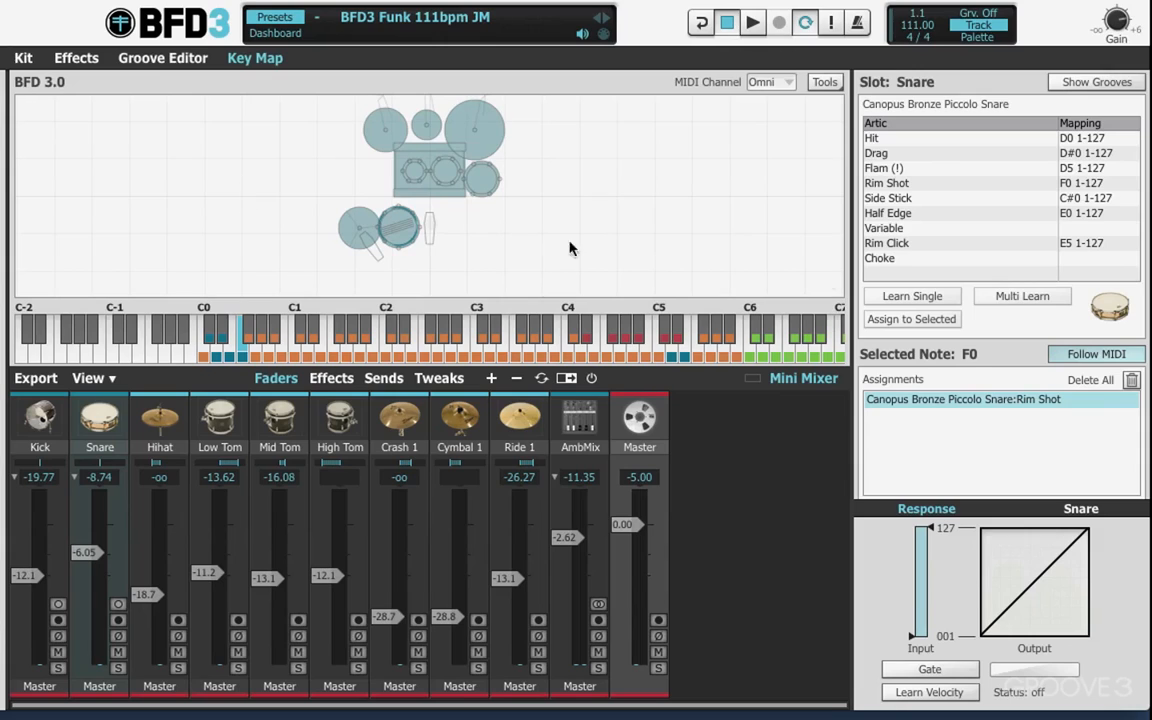
mouse_move(969, 166)
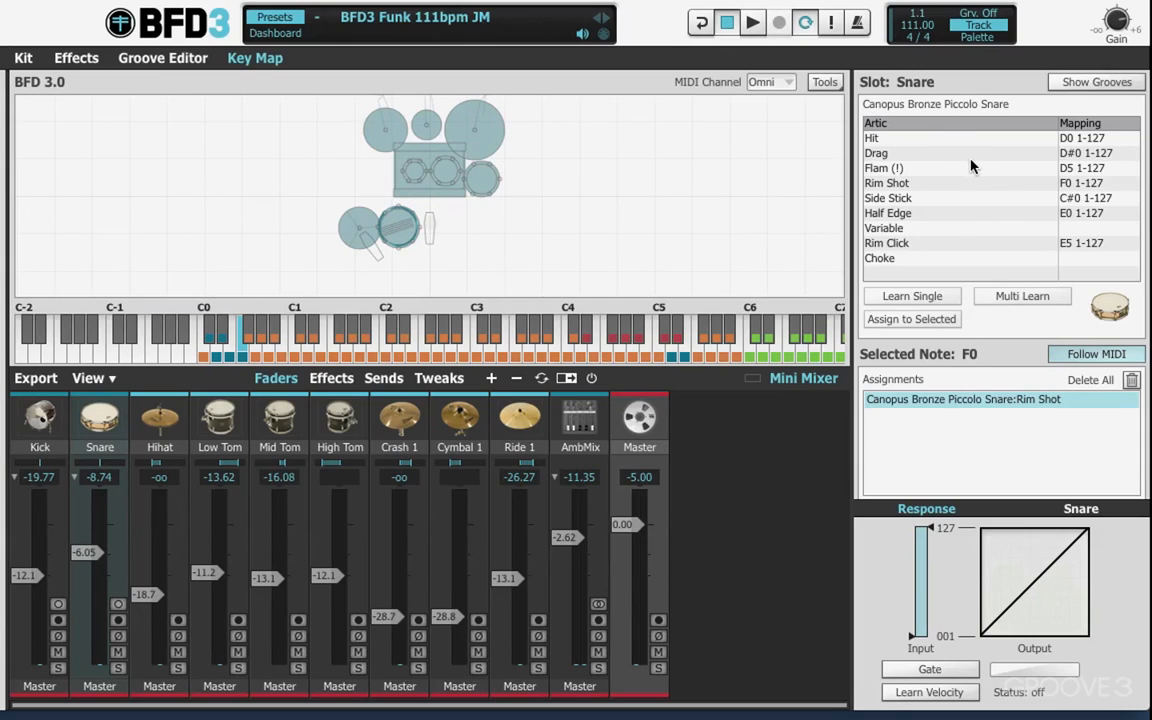
mouse_move(954, 166)
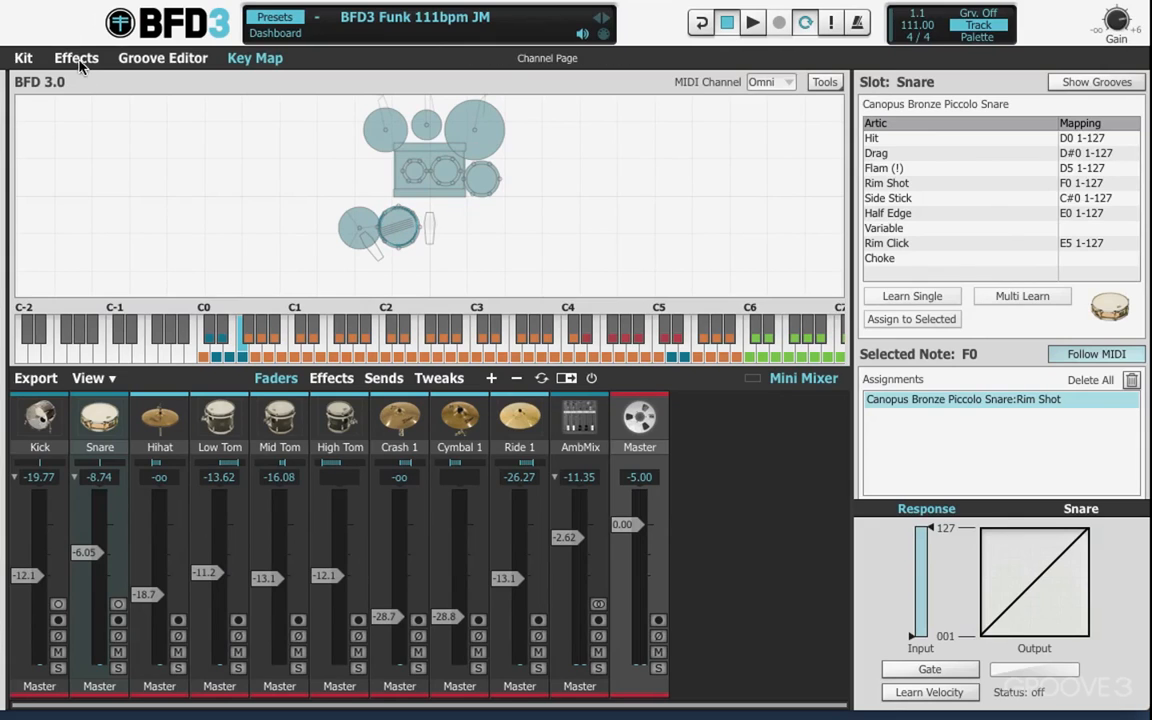
- Check the snare's effect inserts, then return to the Funk CH a groove pattern
click(75, 57)
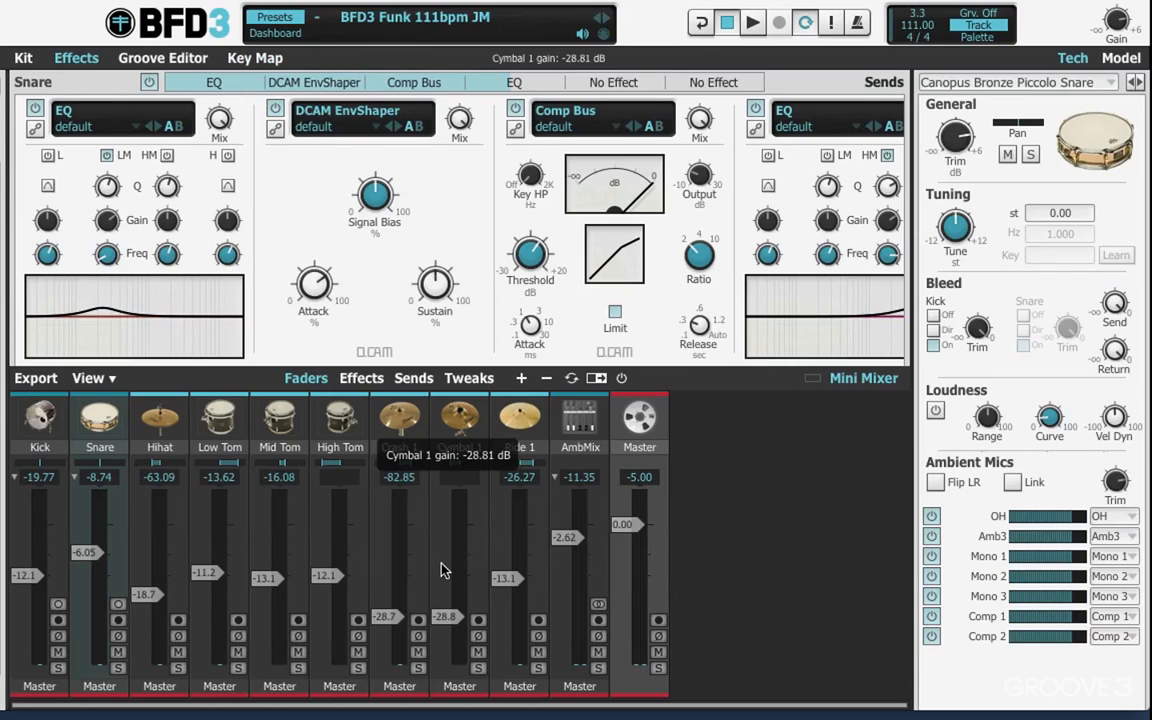
mouse_move(427, 544)
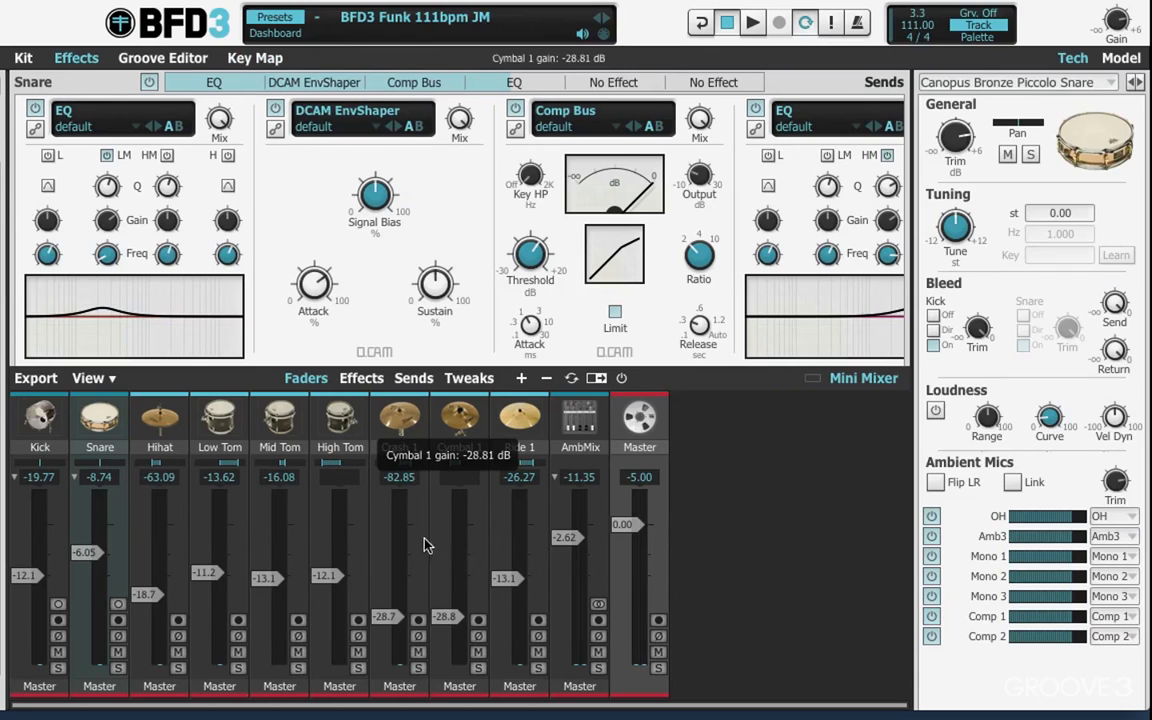
click(163, 57)
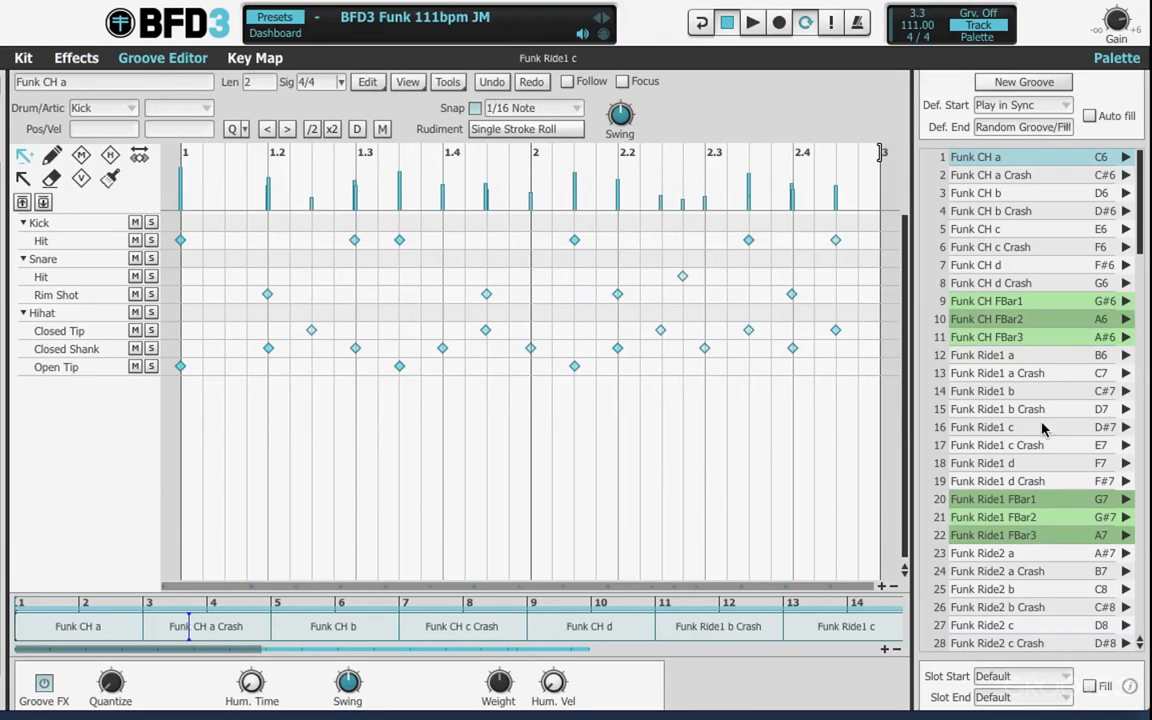
- Play and stop the groove, then return to the snare's Key Map page
click(750, 22)
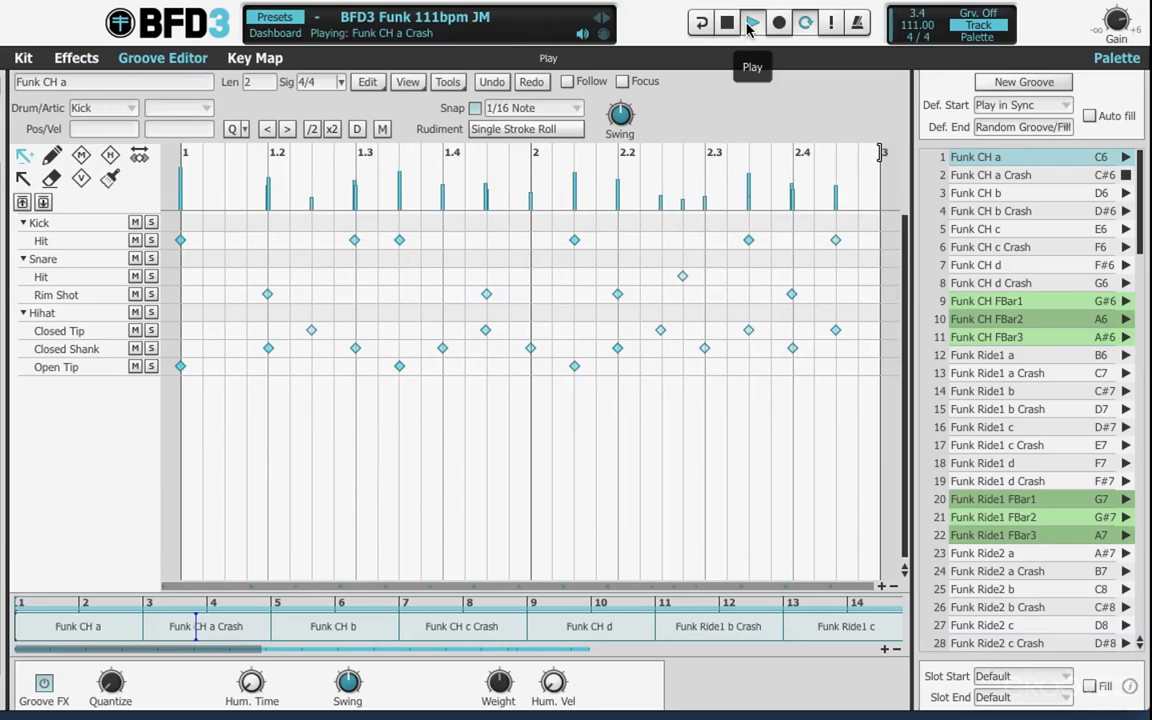
click(751, 22)
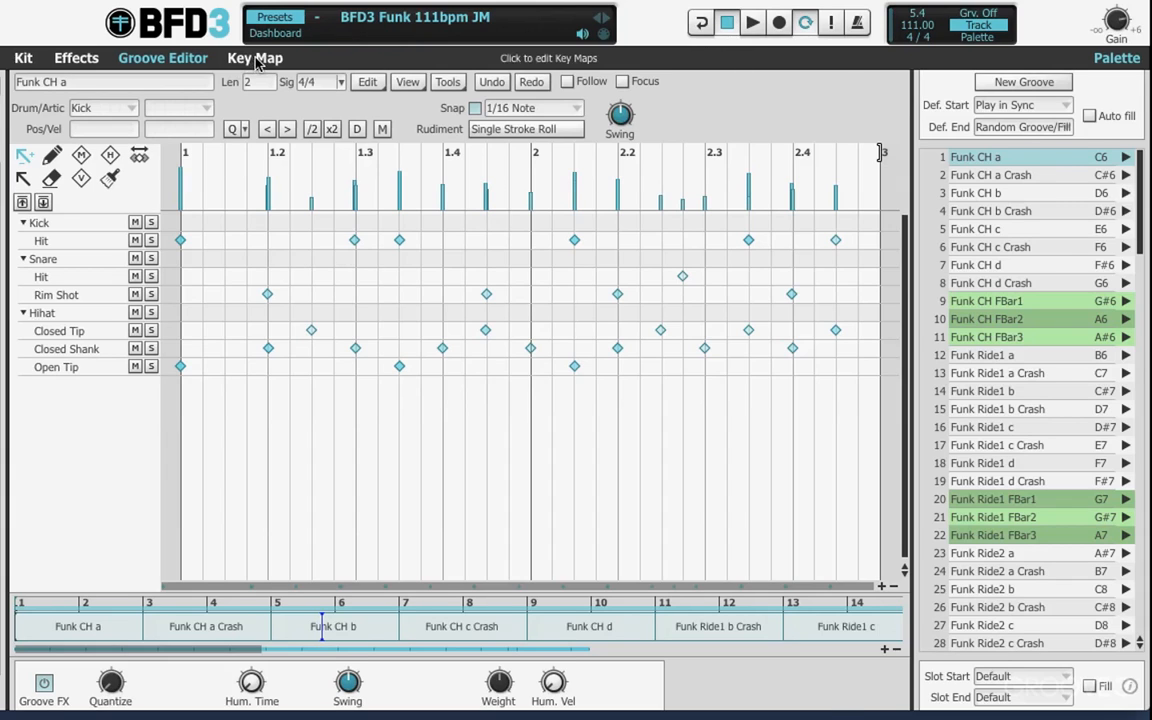
click(255, 57)
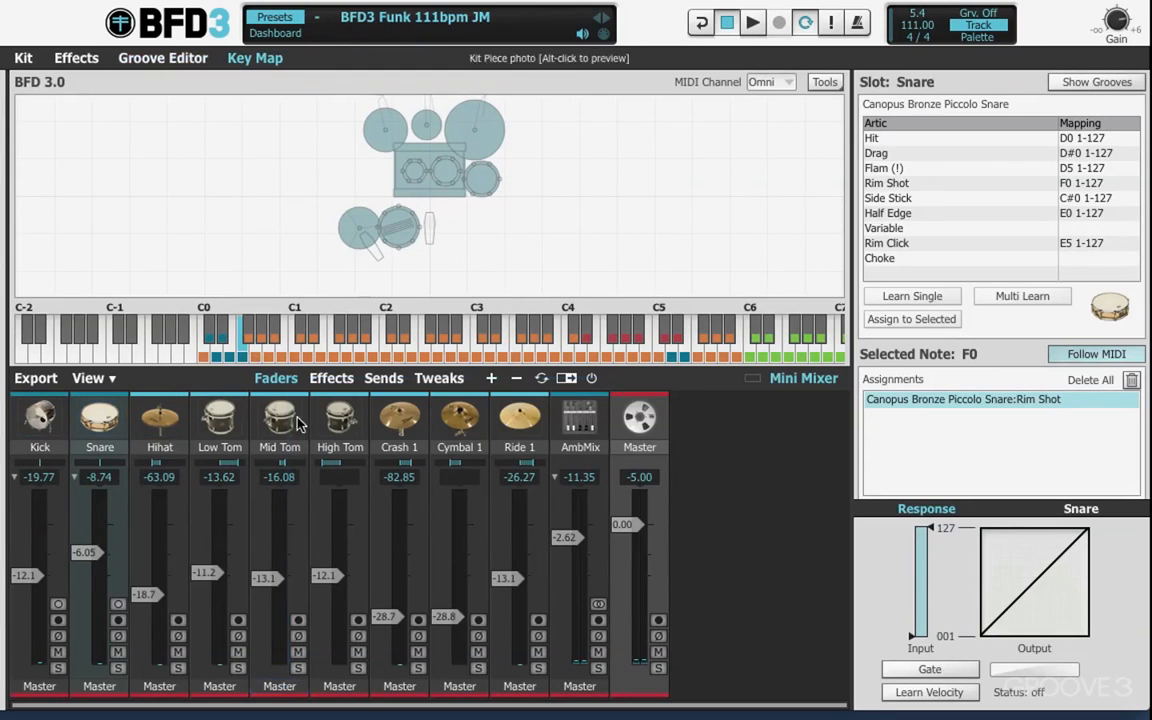